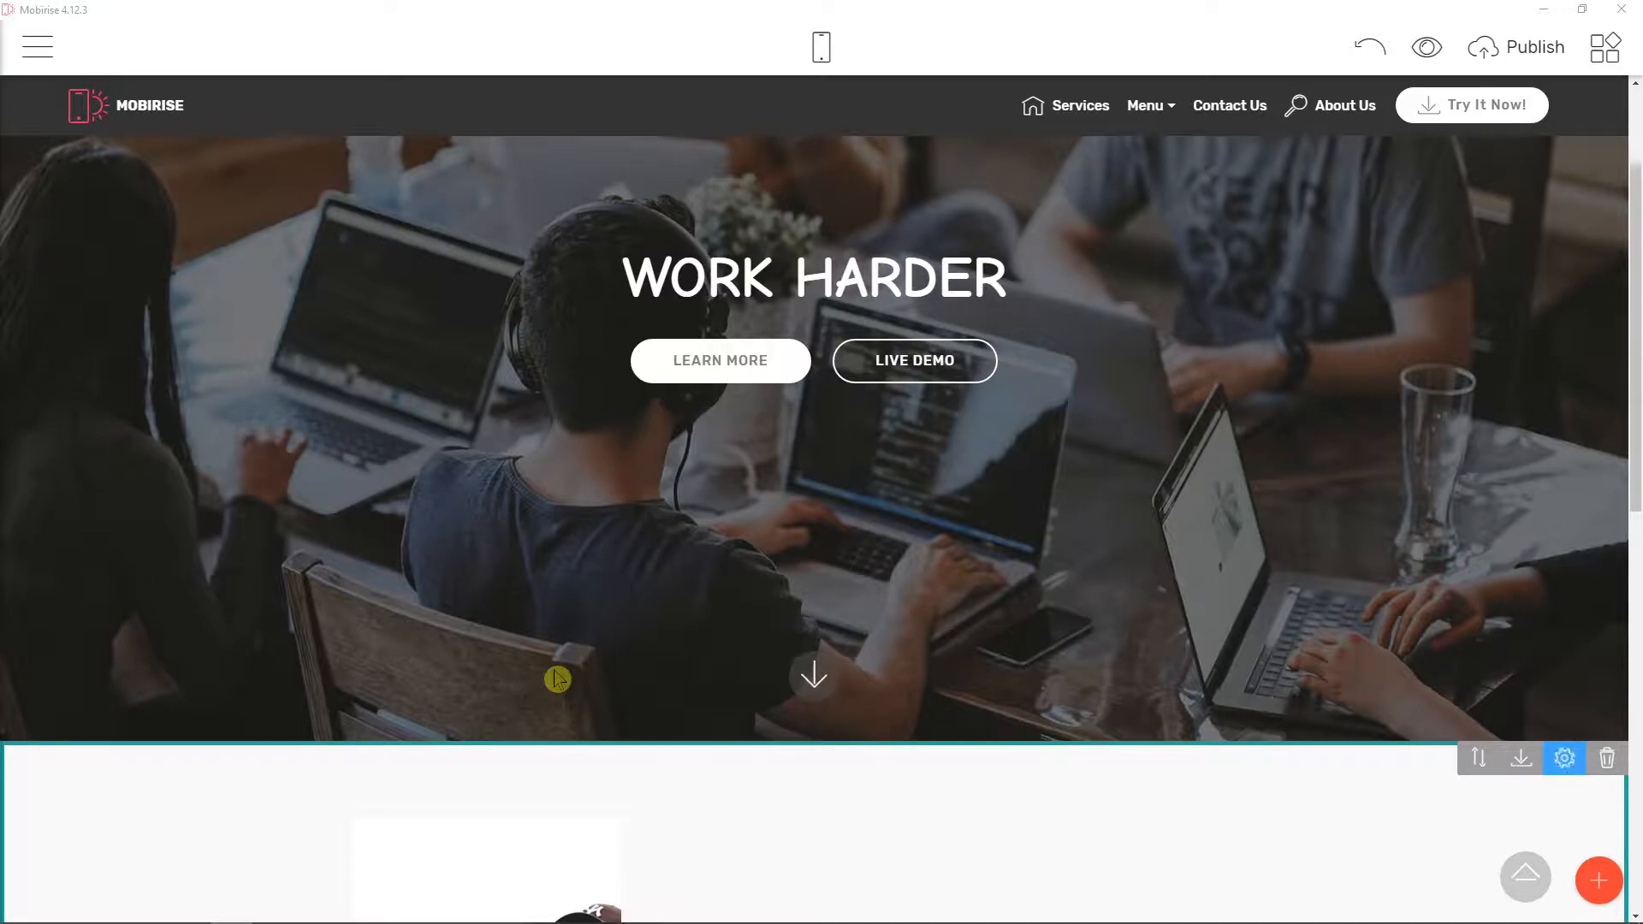
- Scroll to the page bottom and bring up the Add Block library for the Drop a Line form
scroll(down, 3)
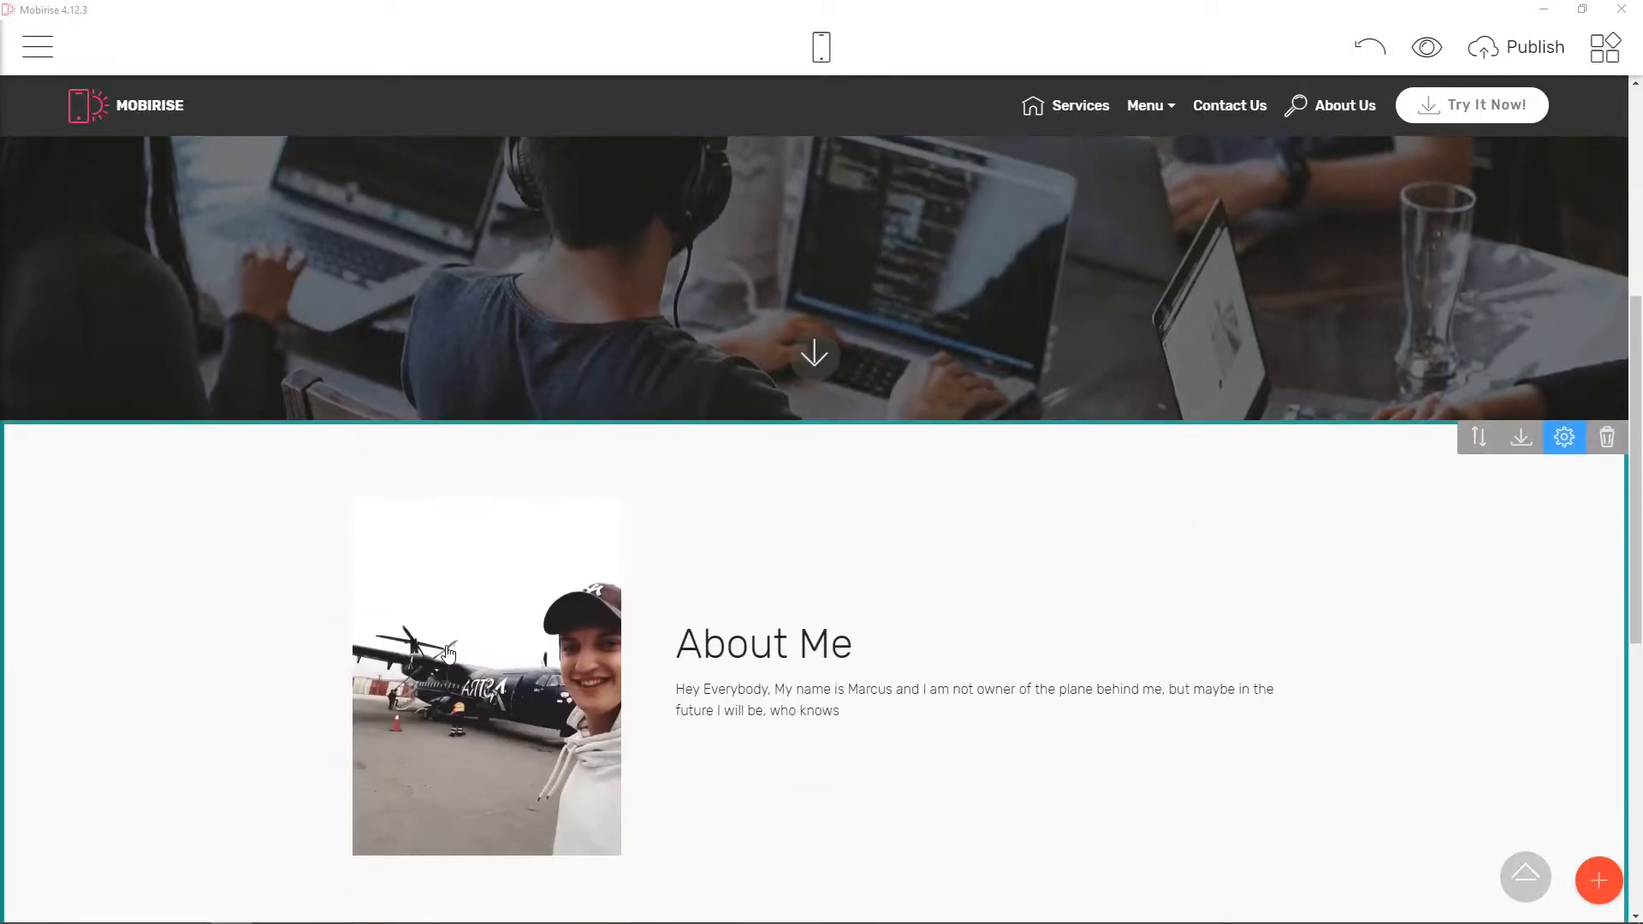
scroll(down, 3)
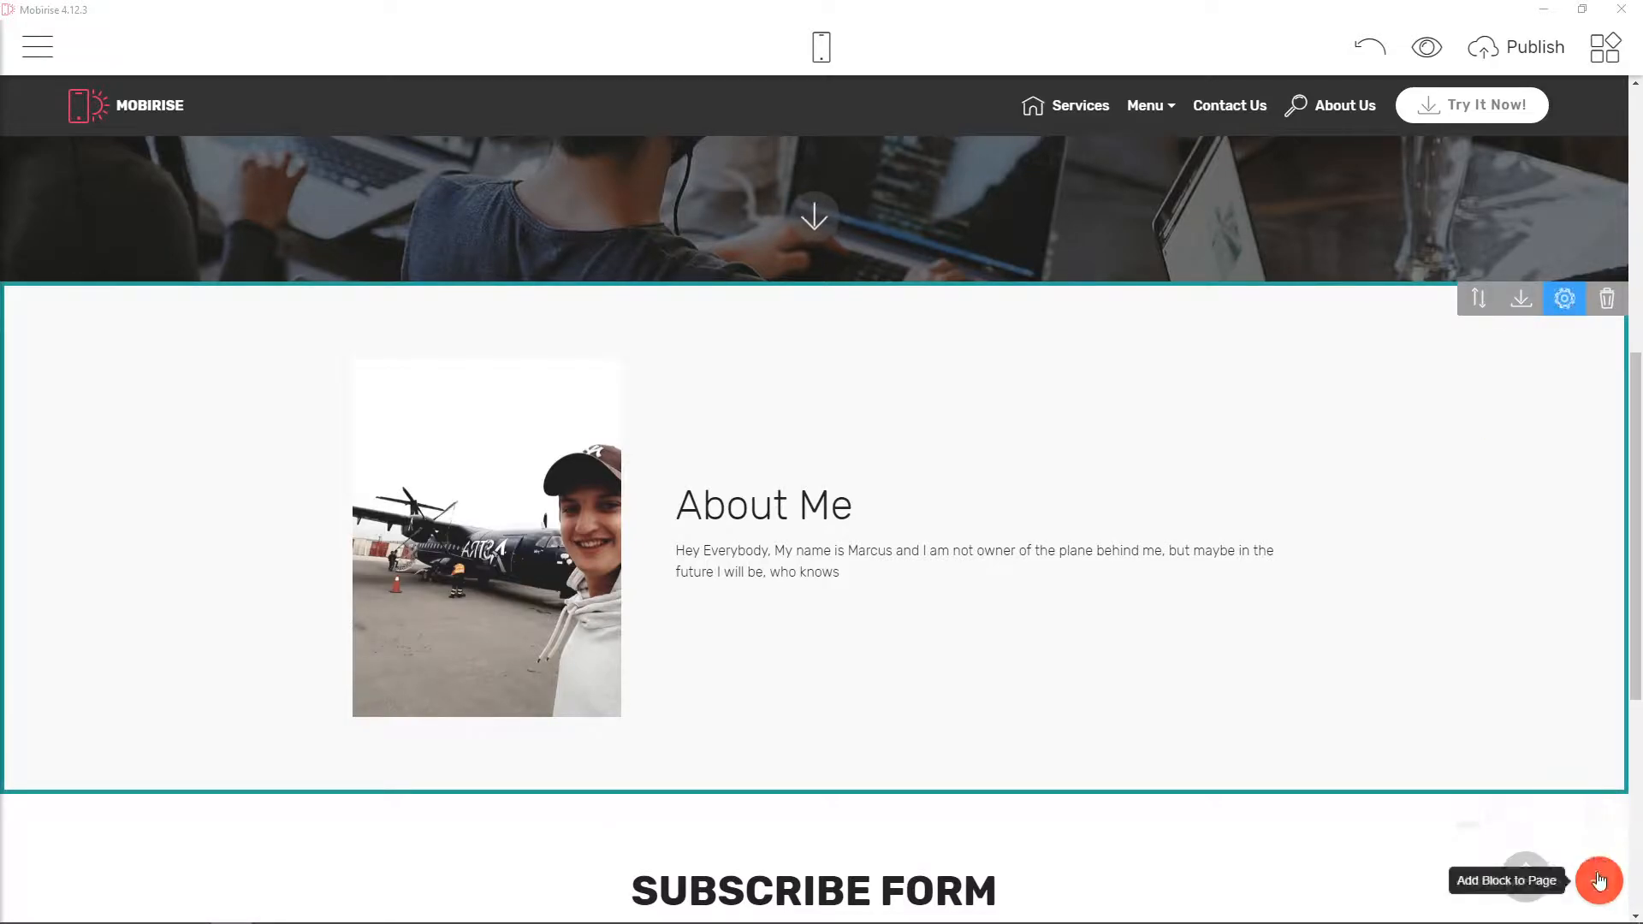
click(1599, 880)
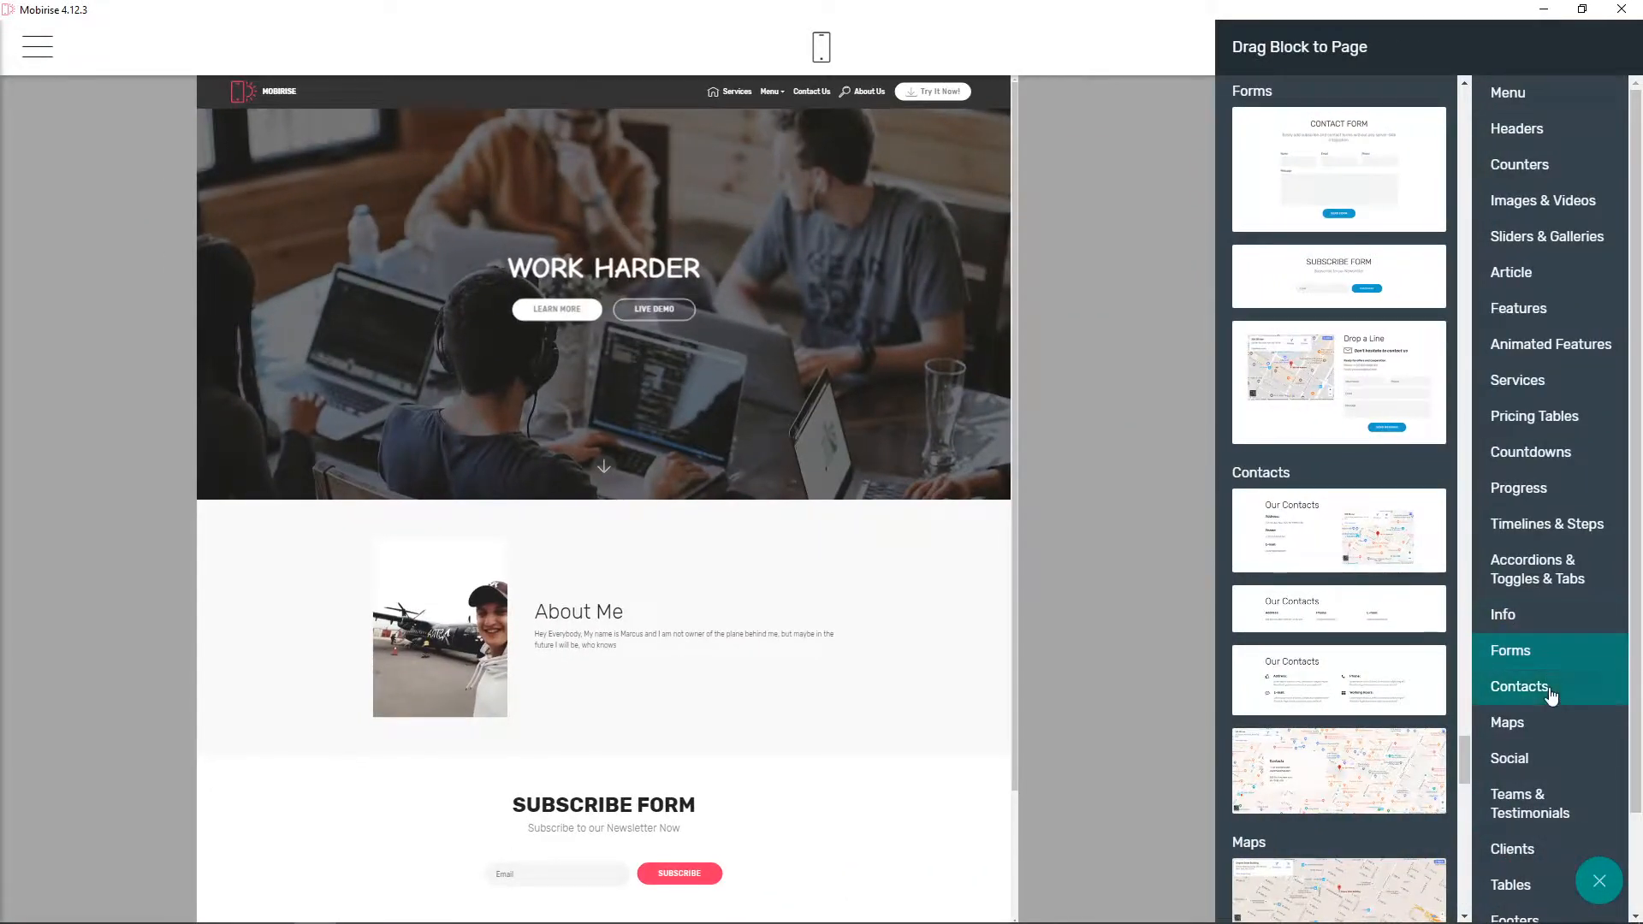
mouse_move(1509, 657)
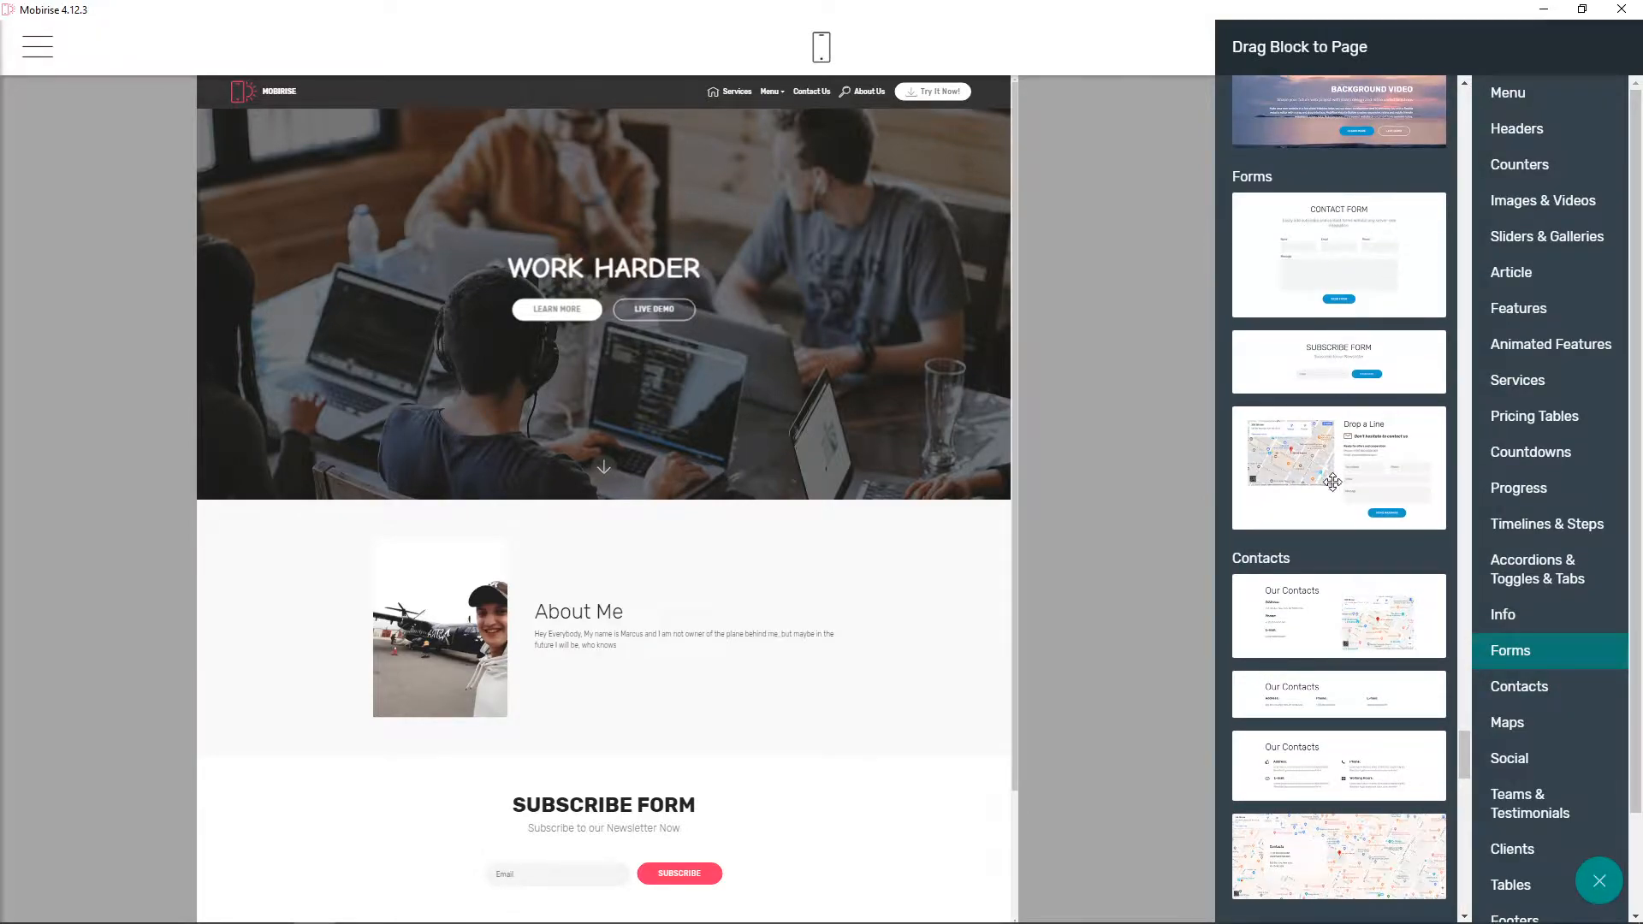
mouse_move(1388, 274)
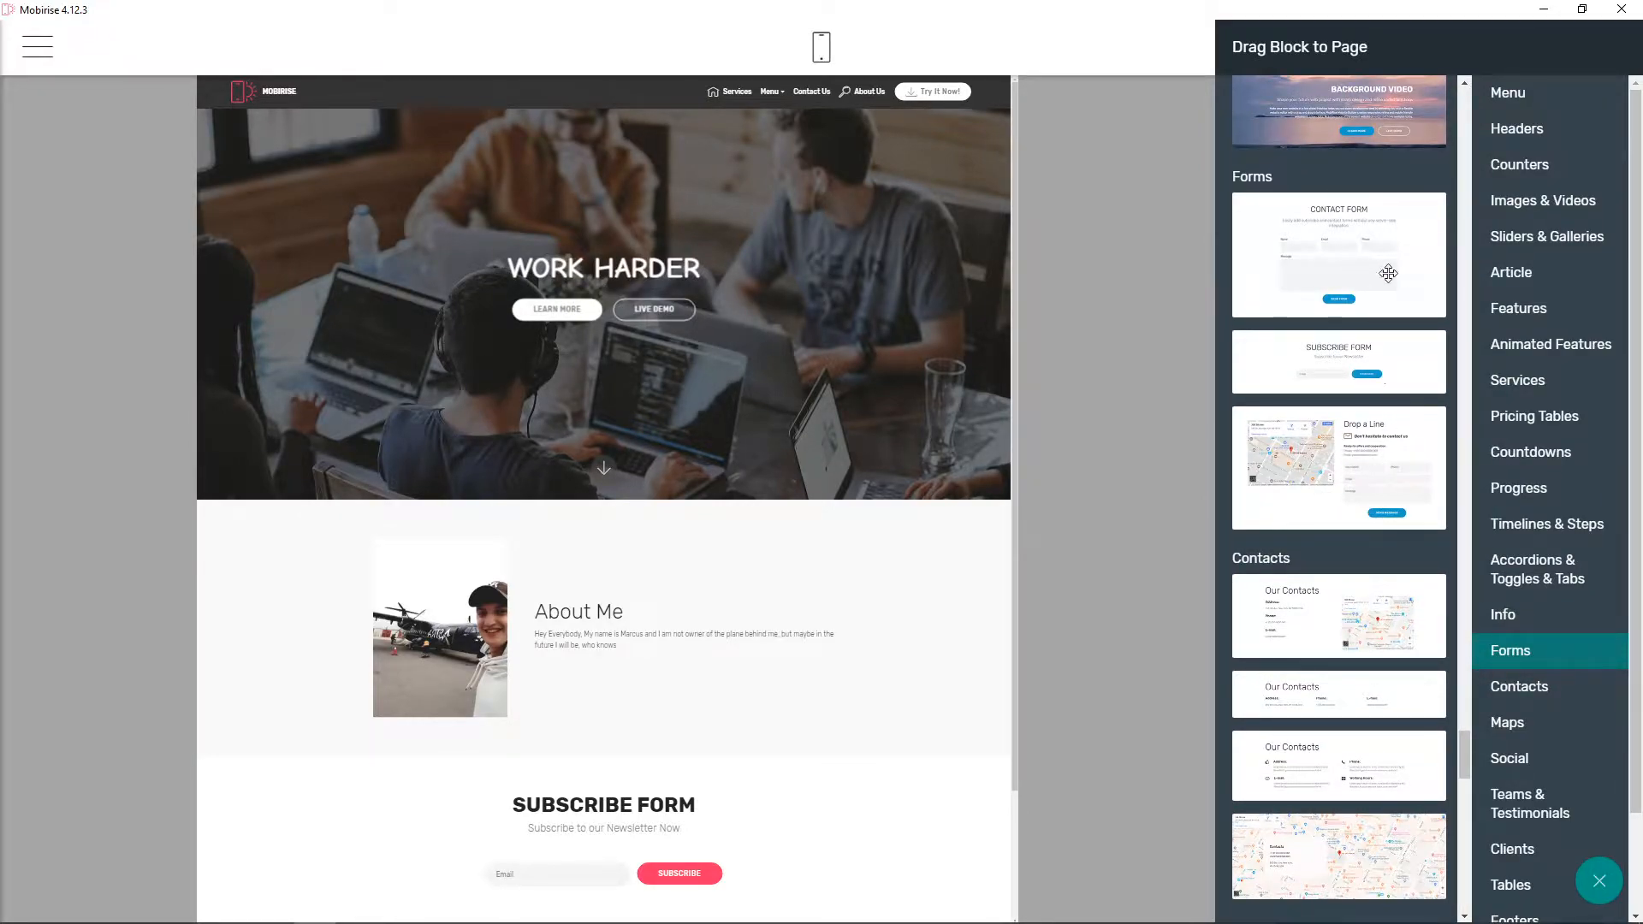
mouse_move(1429, 466)
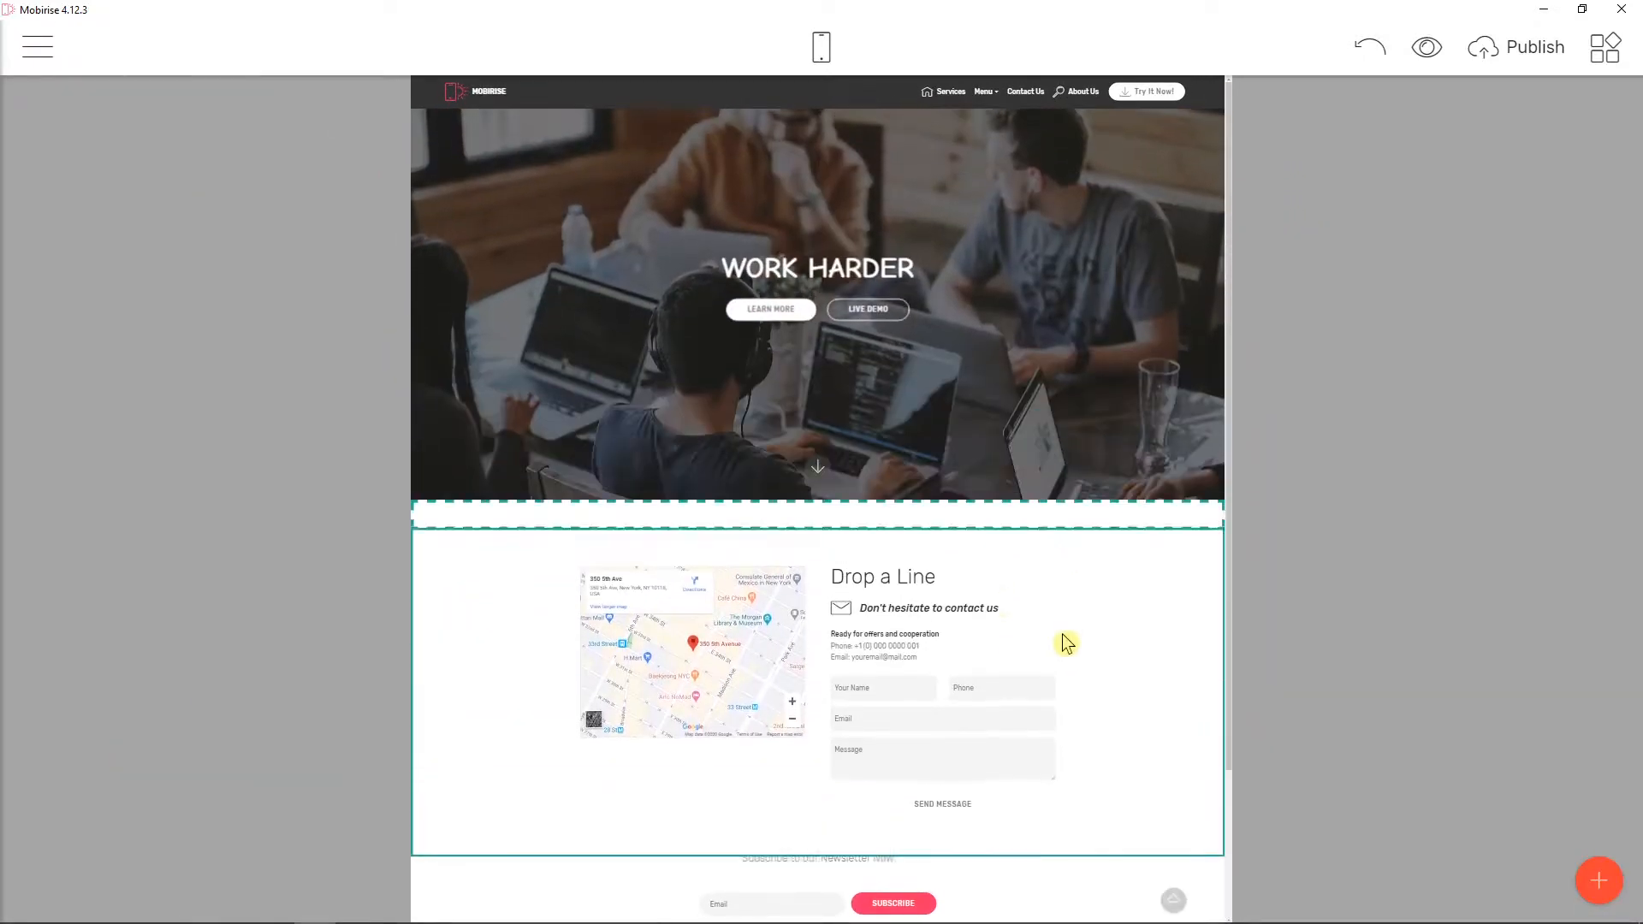
scroll(down, 3)
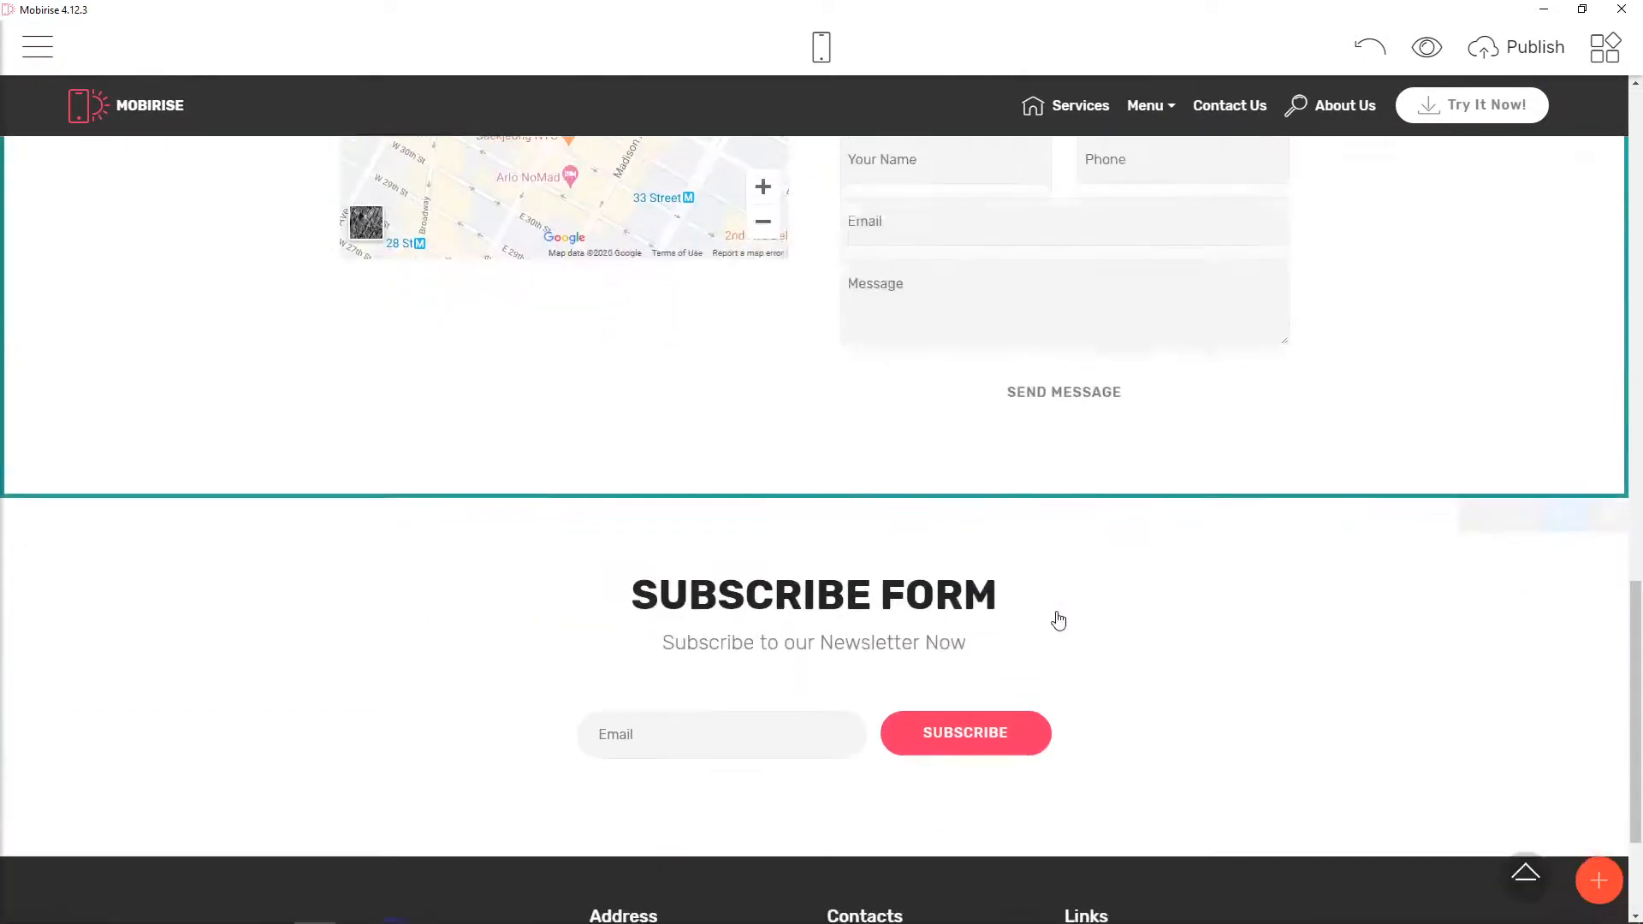
scroll(up, 3)
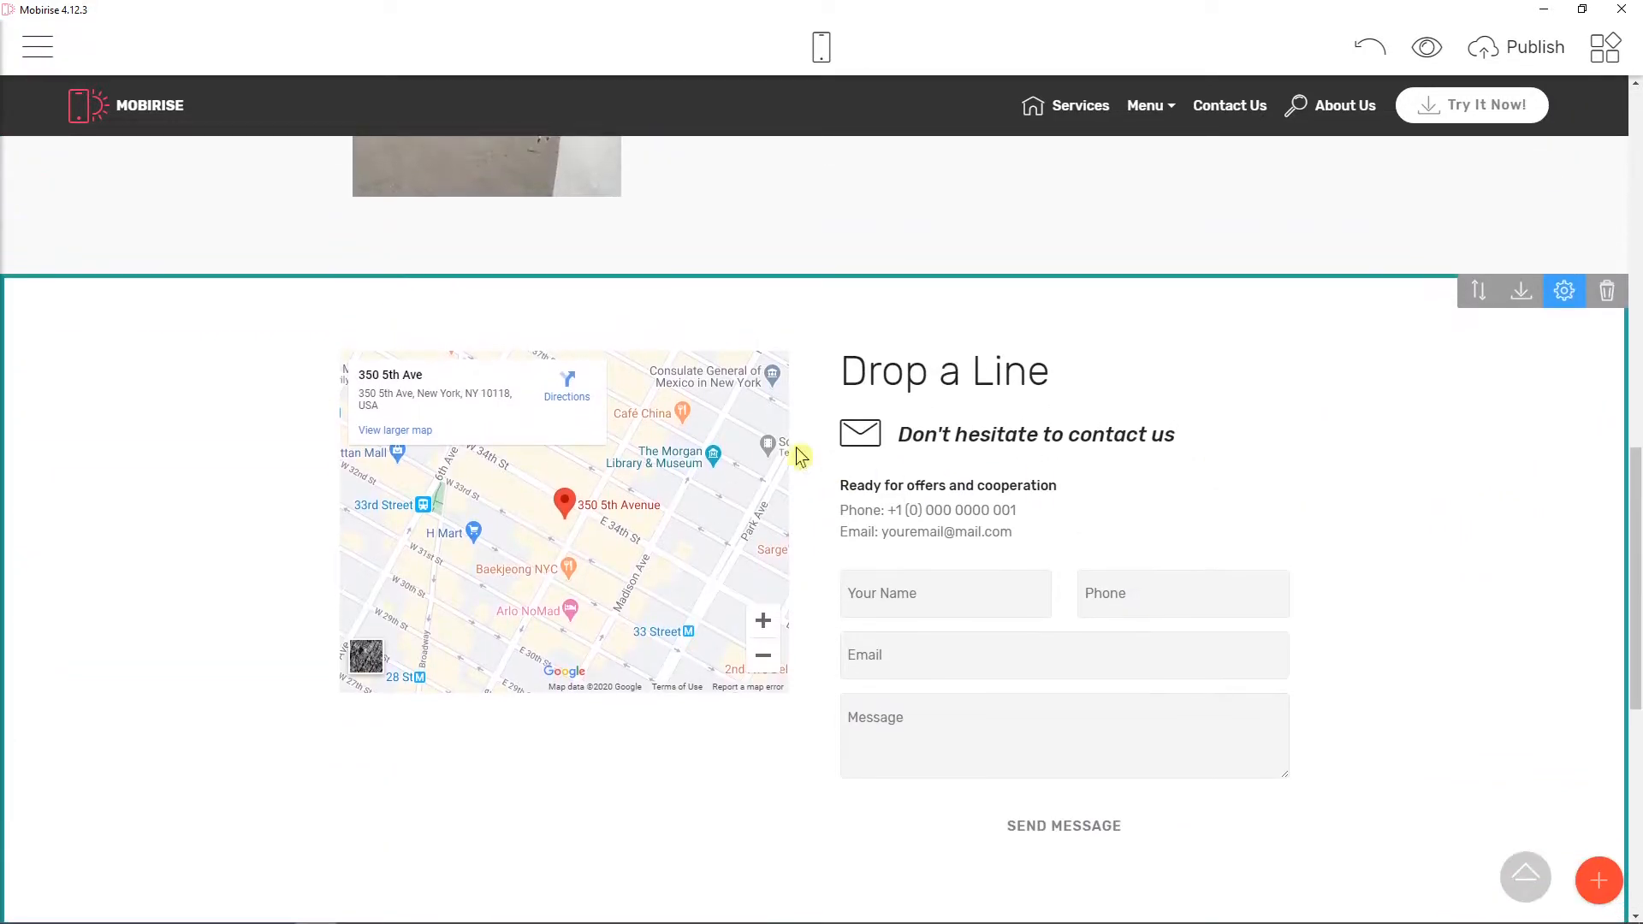
click(1564, 291)
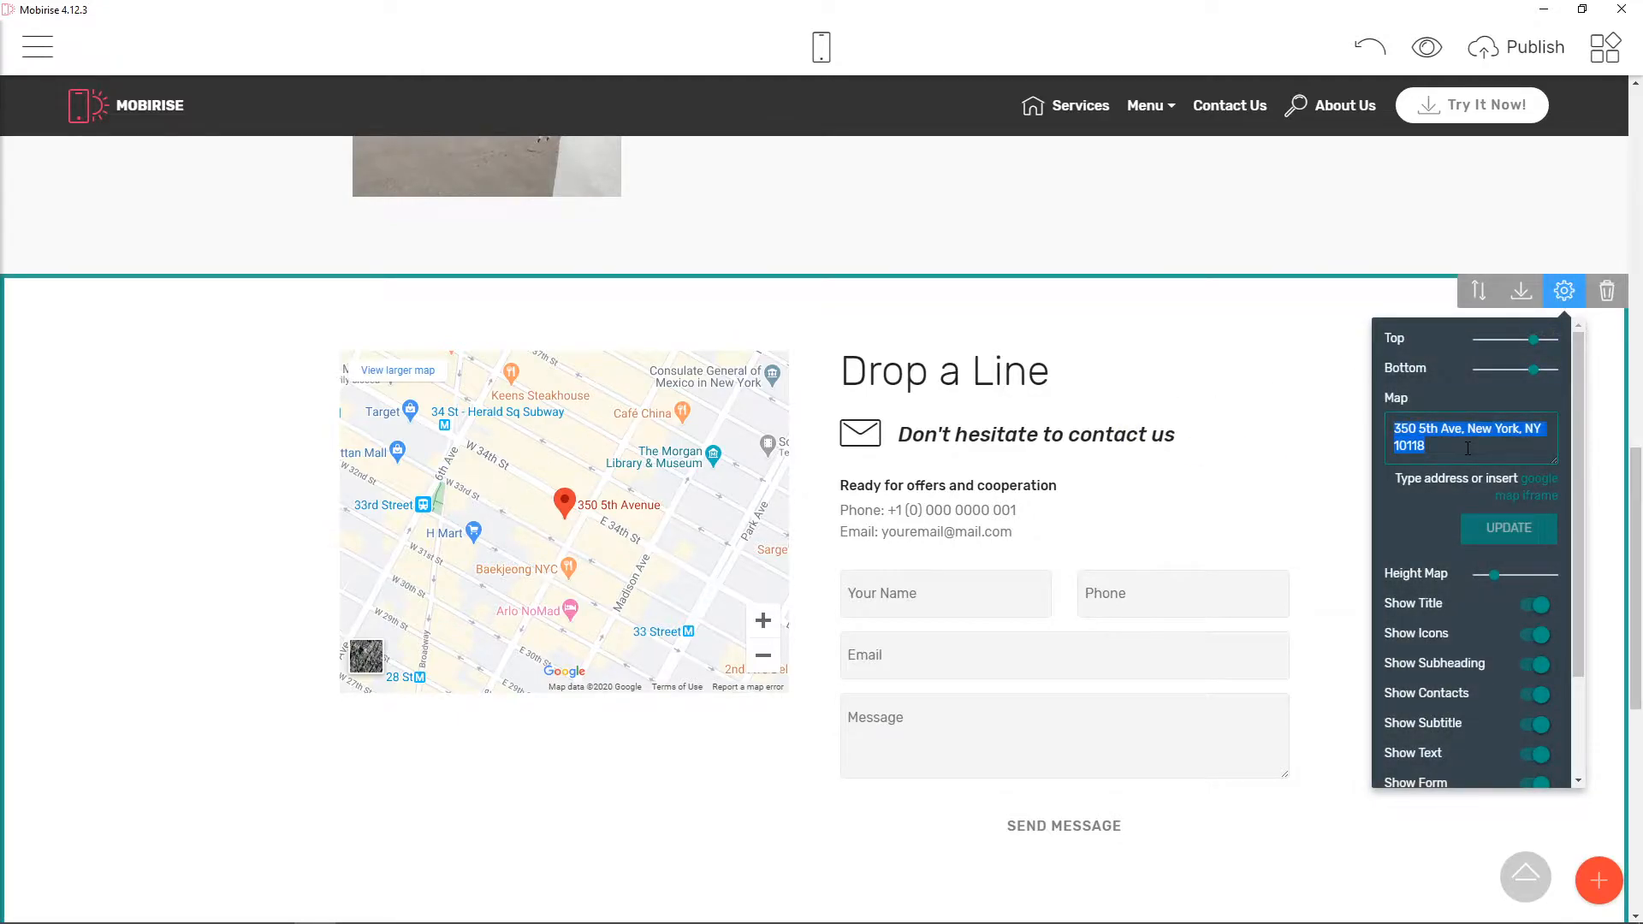
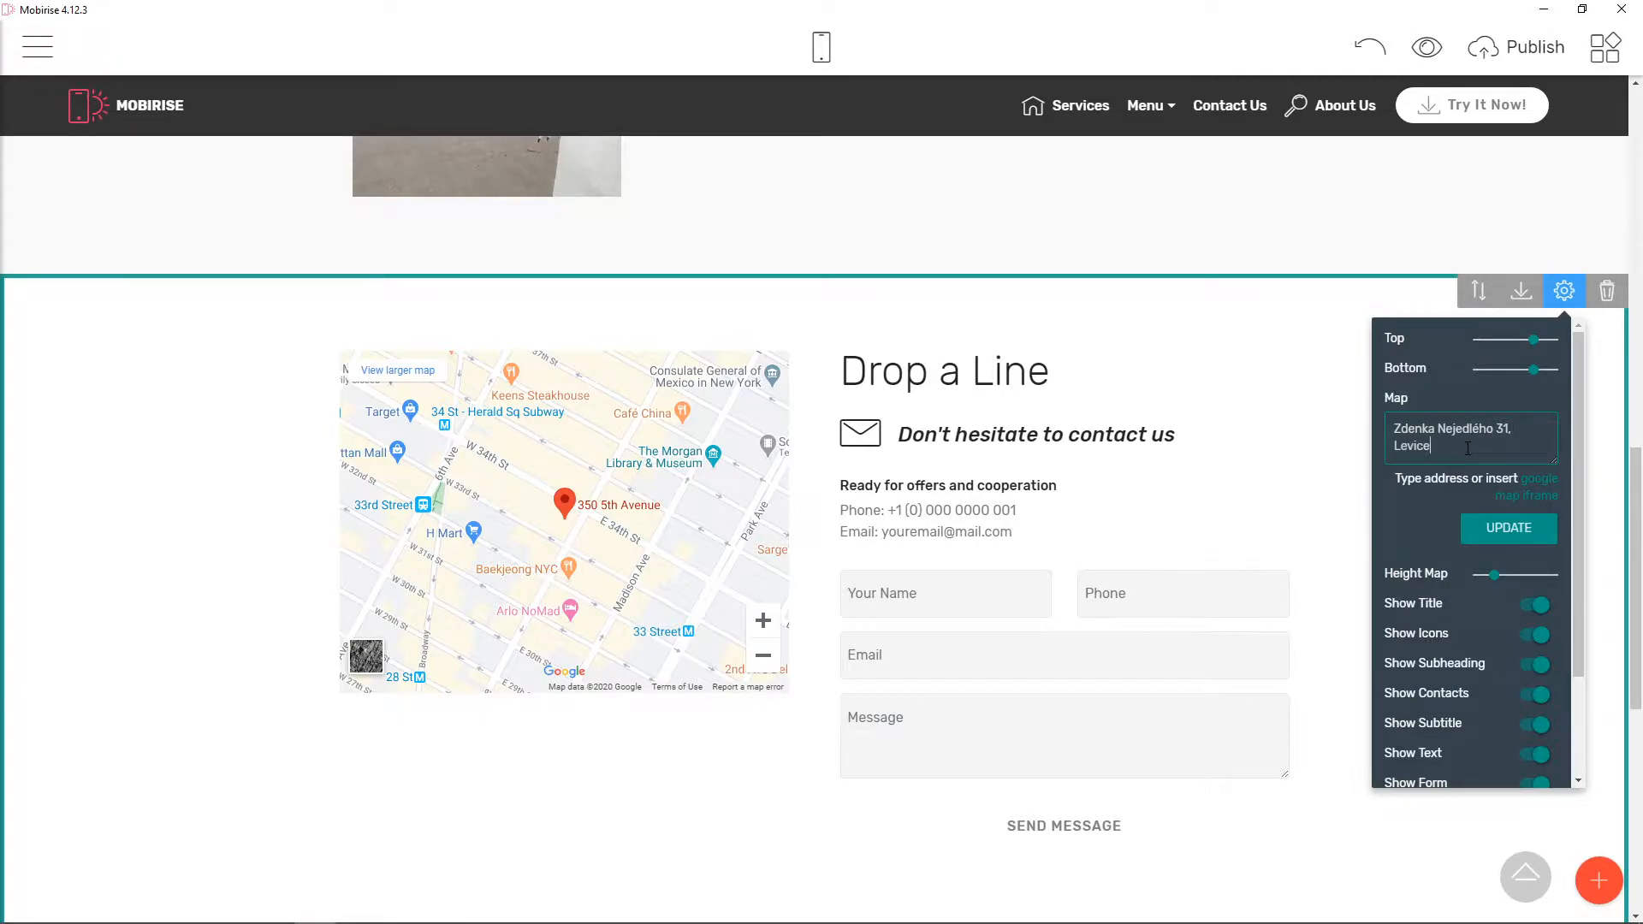
click(1508, 527)
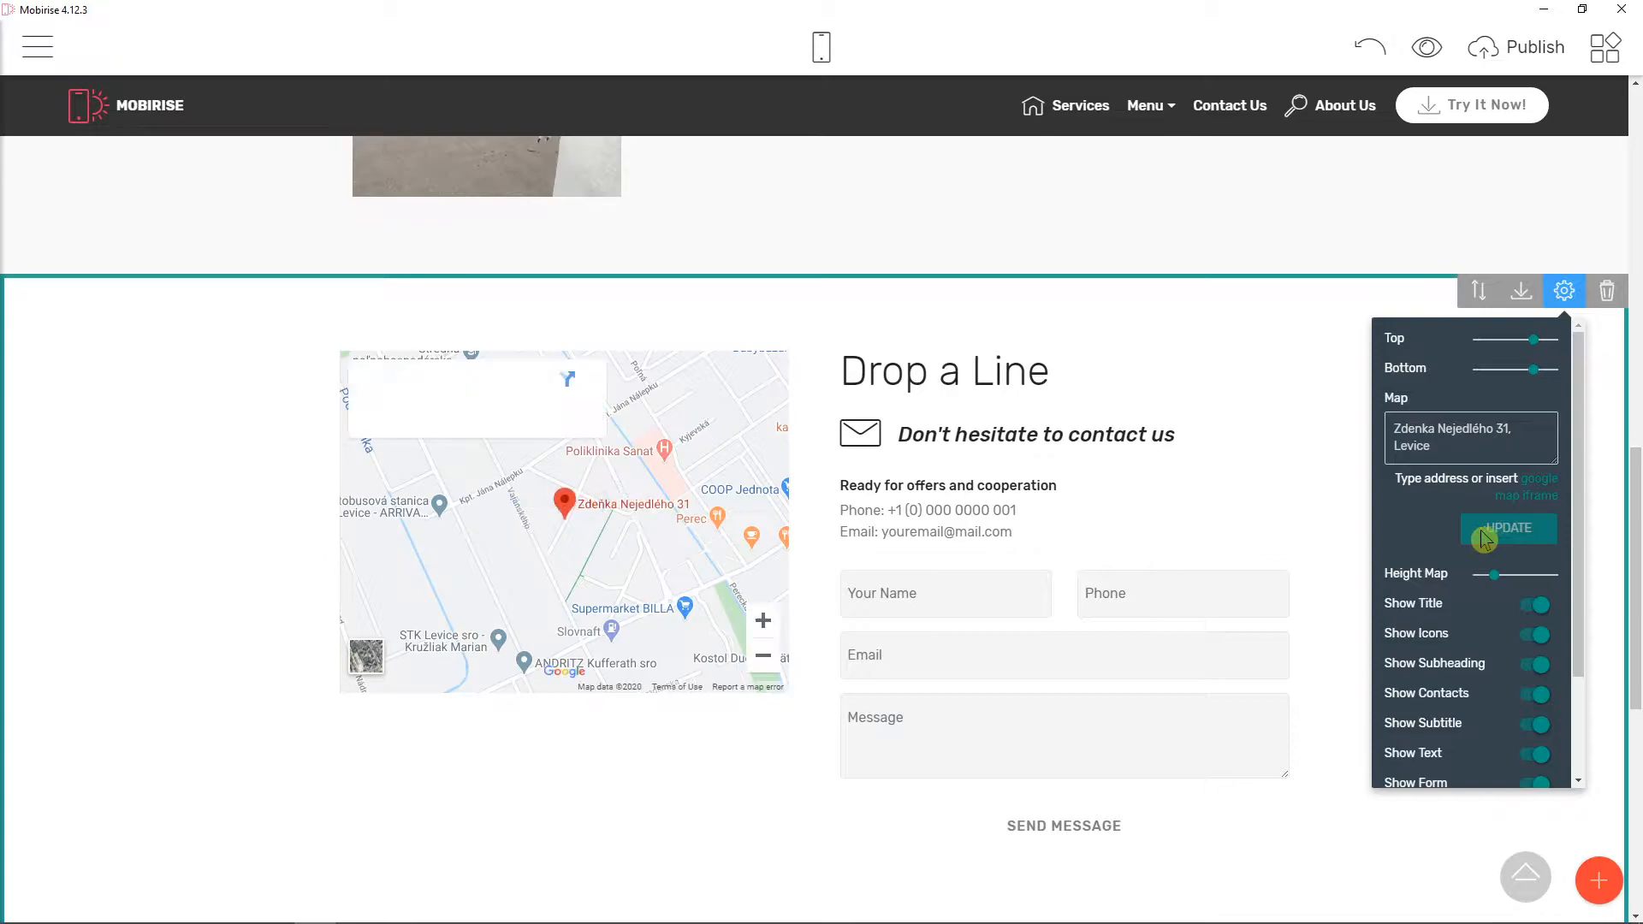
click(1509, 528)
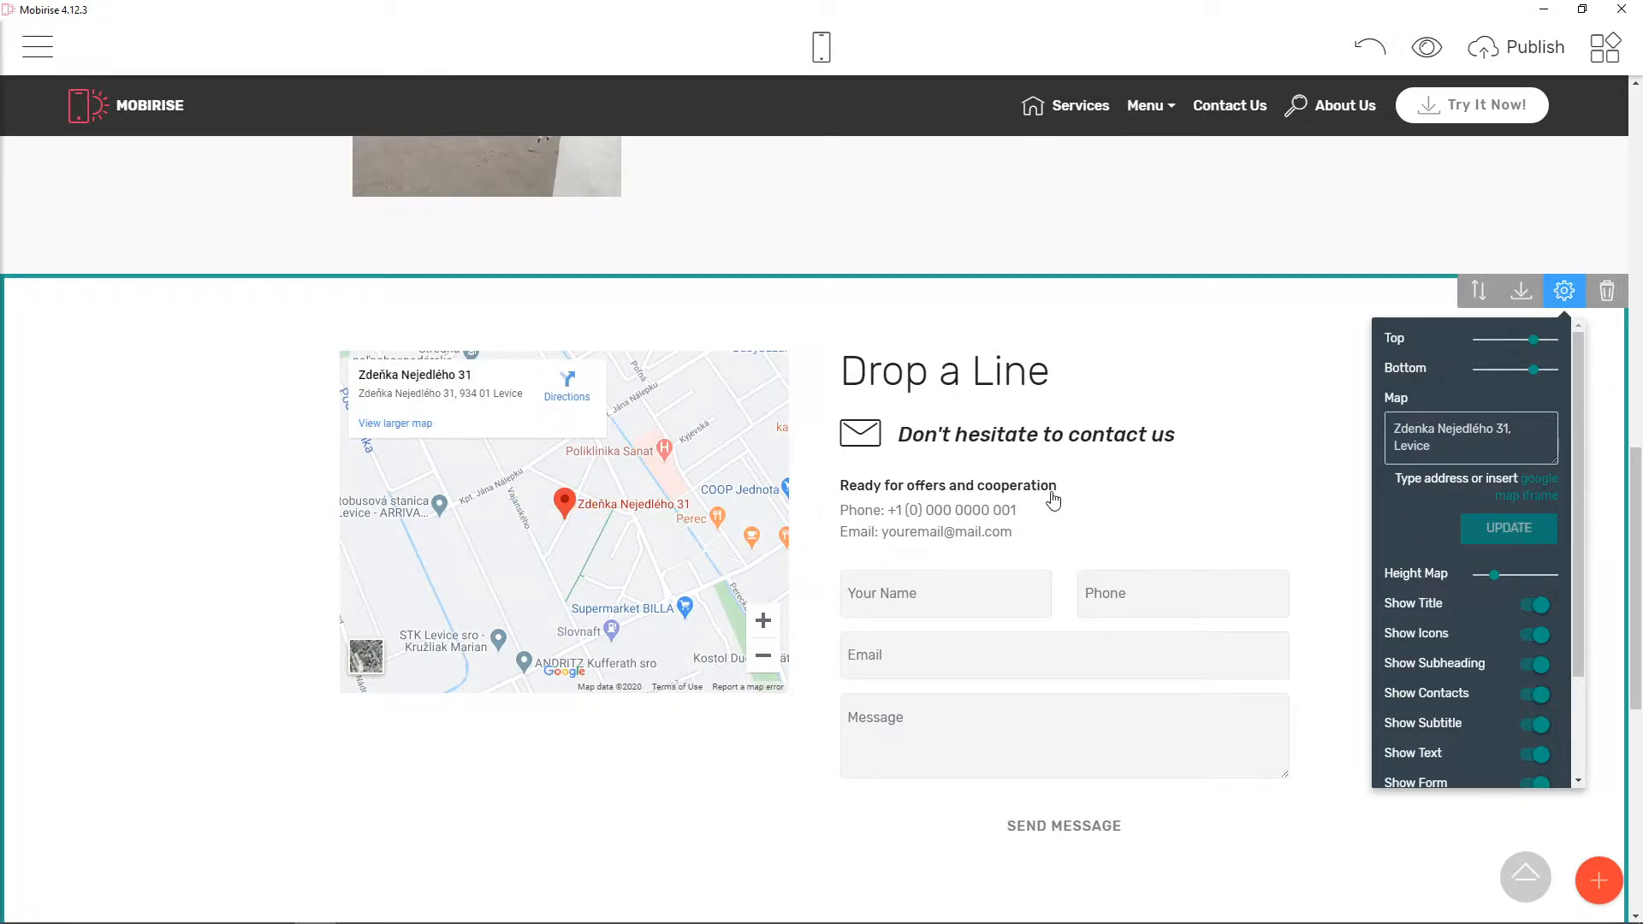
mouse_move(995, 442)
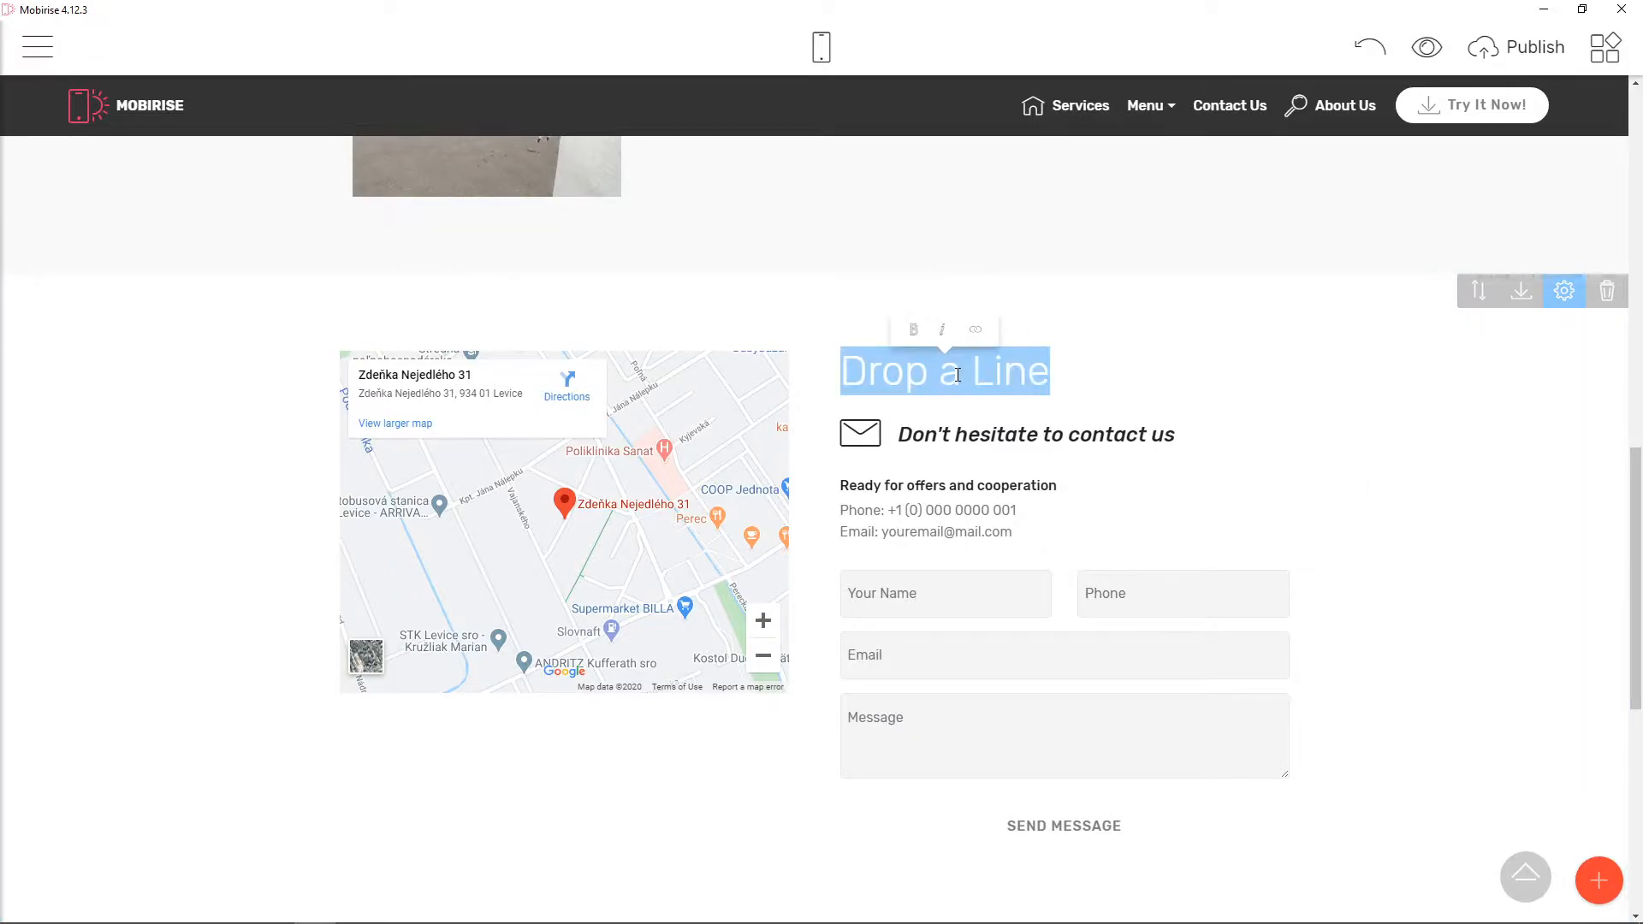
- Rename the block heading from 'Drop a Line' to 'Contact Form'
text(Contact)
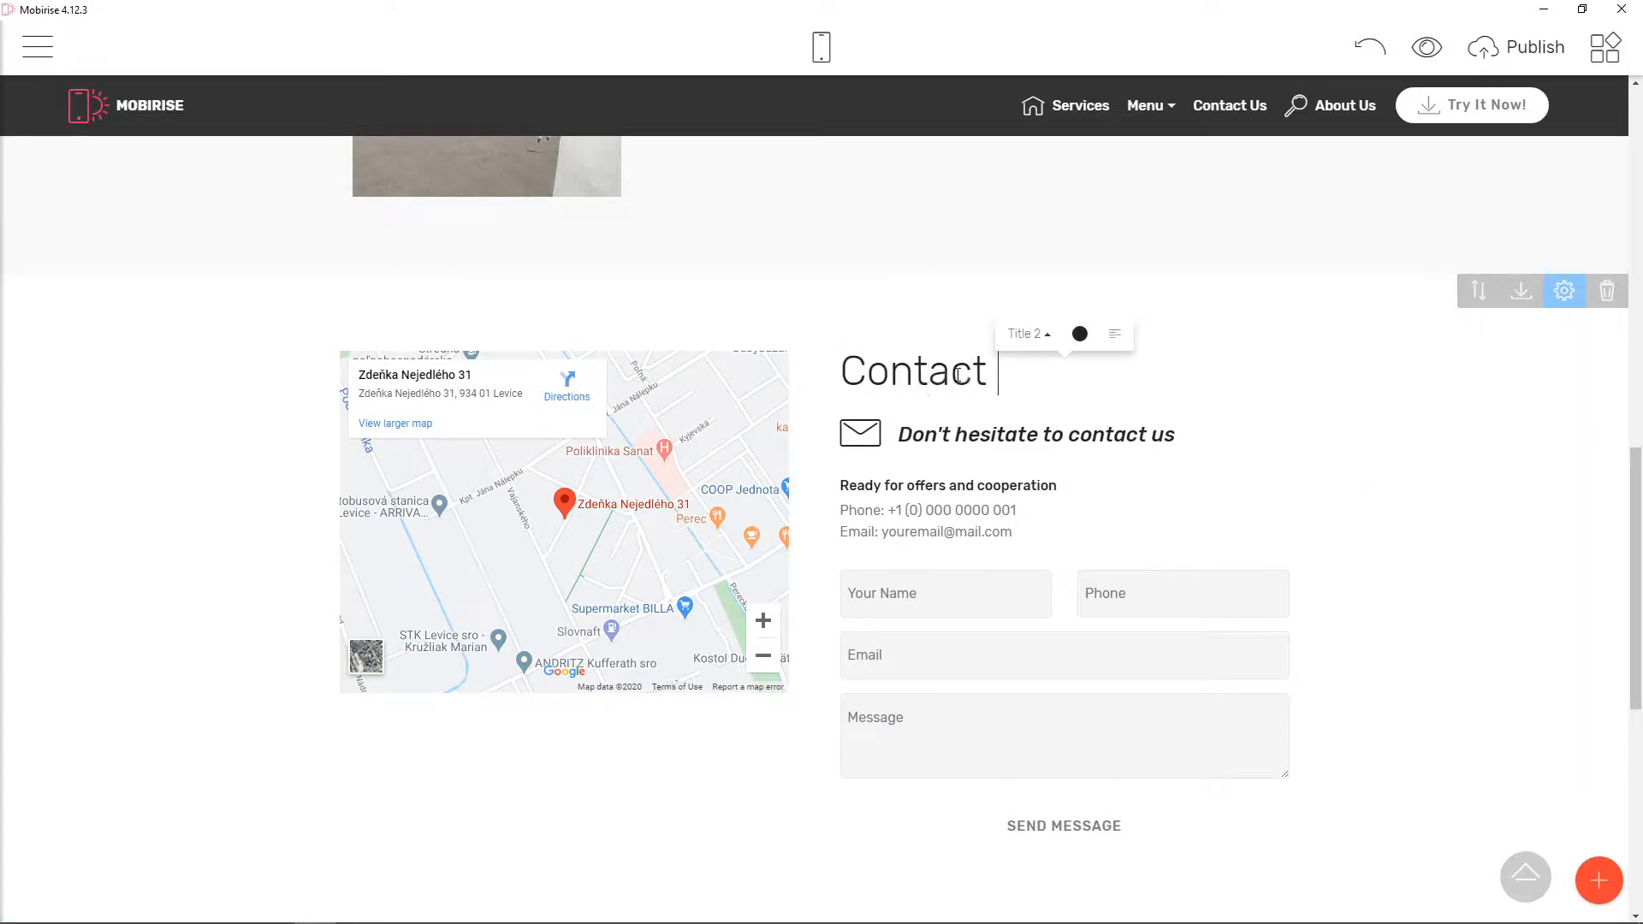
text(Form)
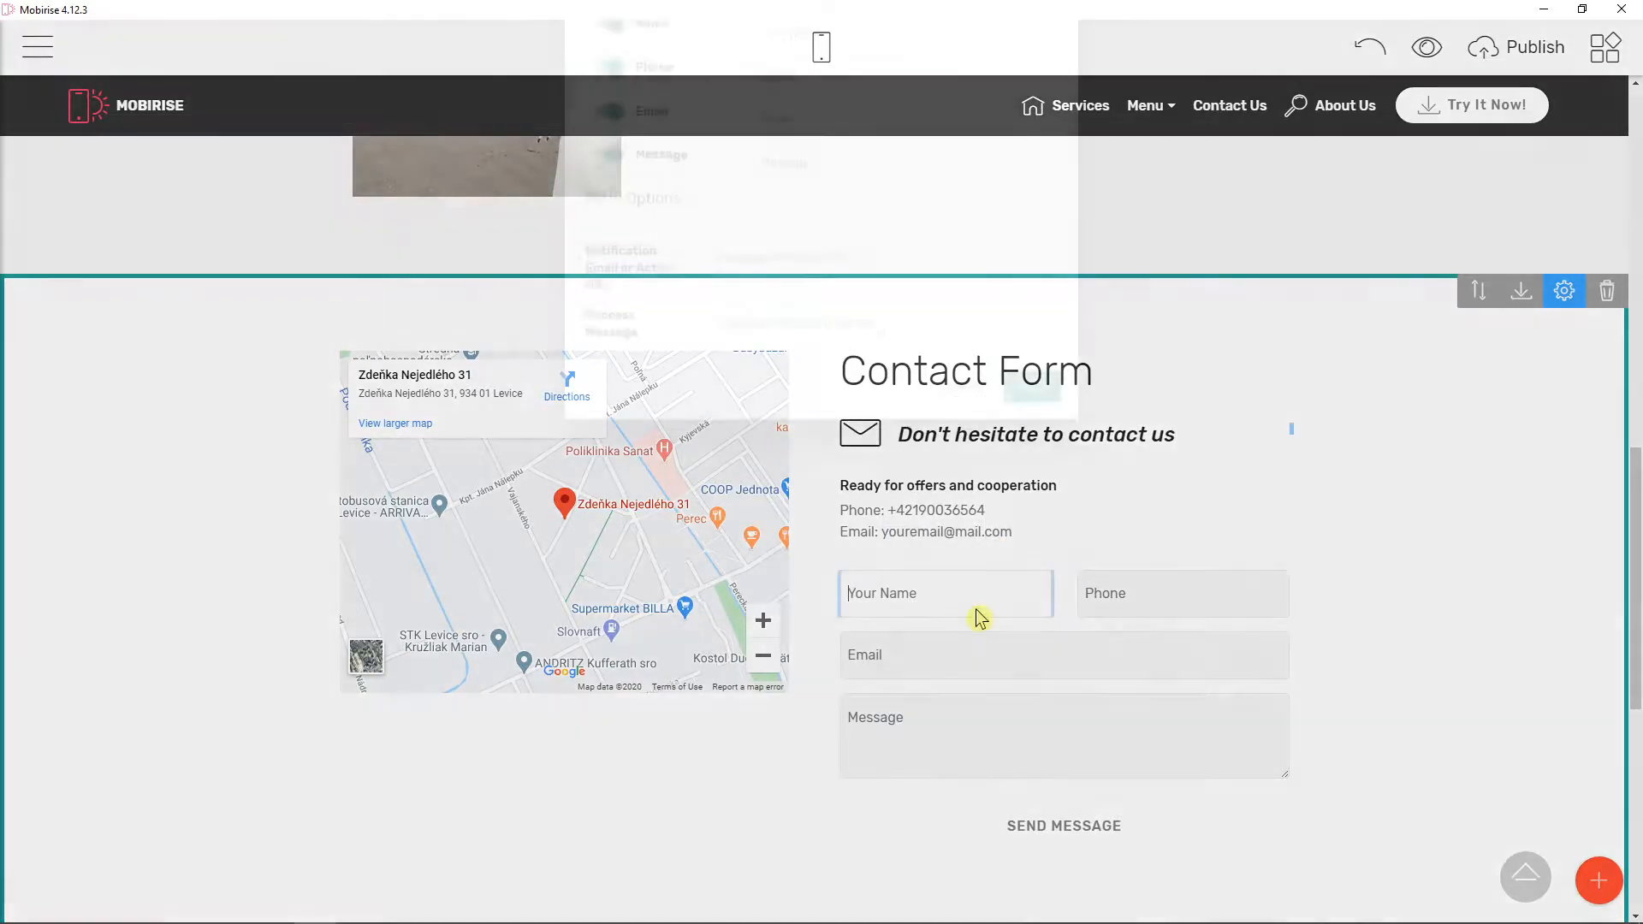
click(1564, 290)
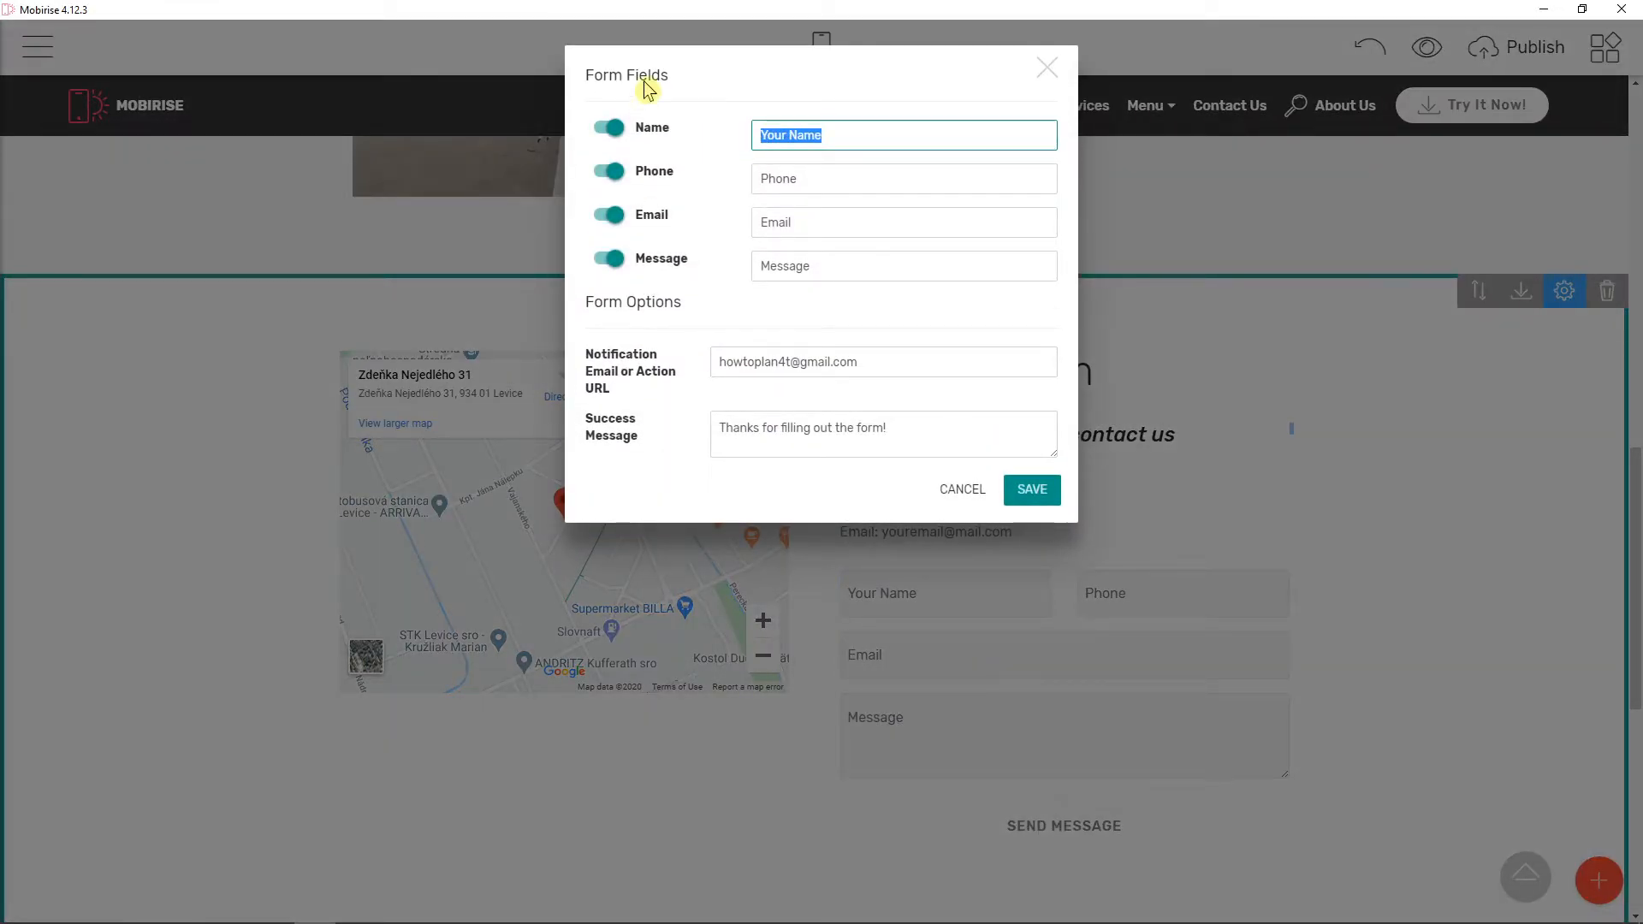
click(904, 178)
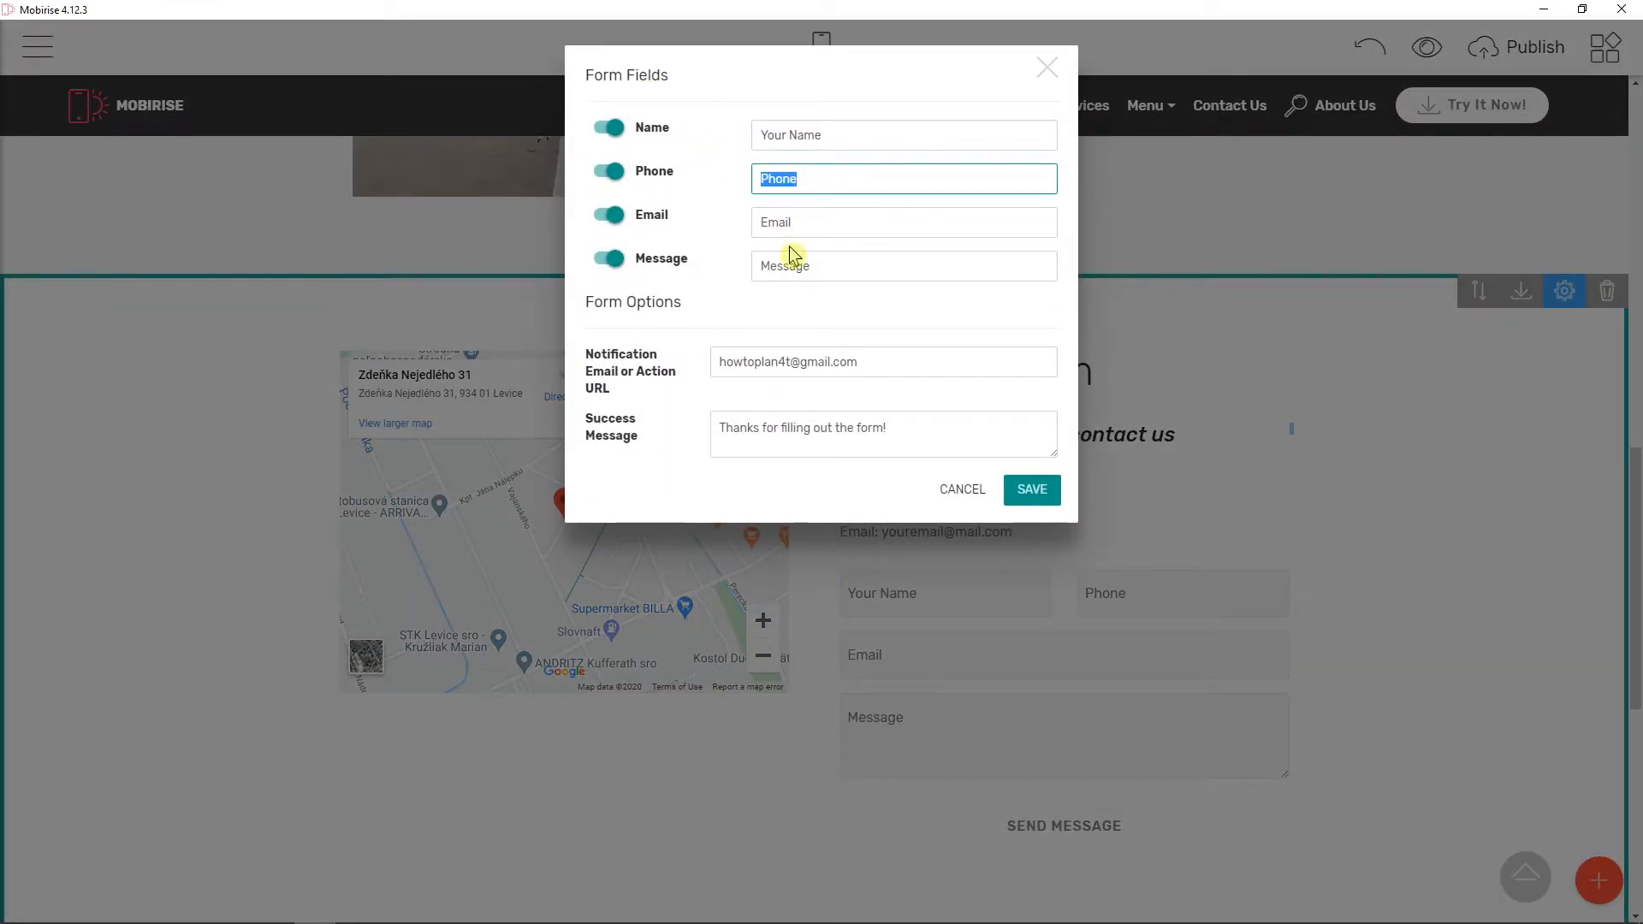
click(904, 265)
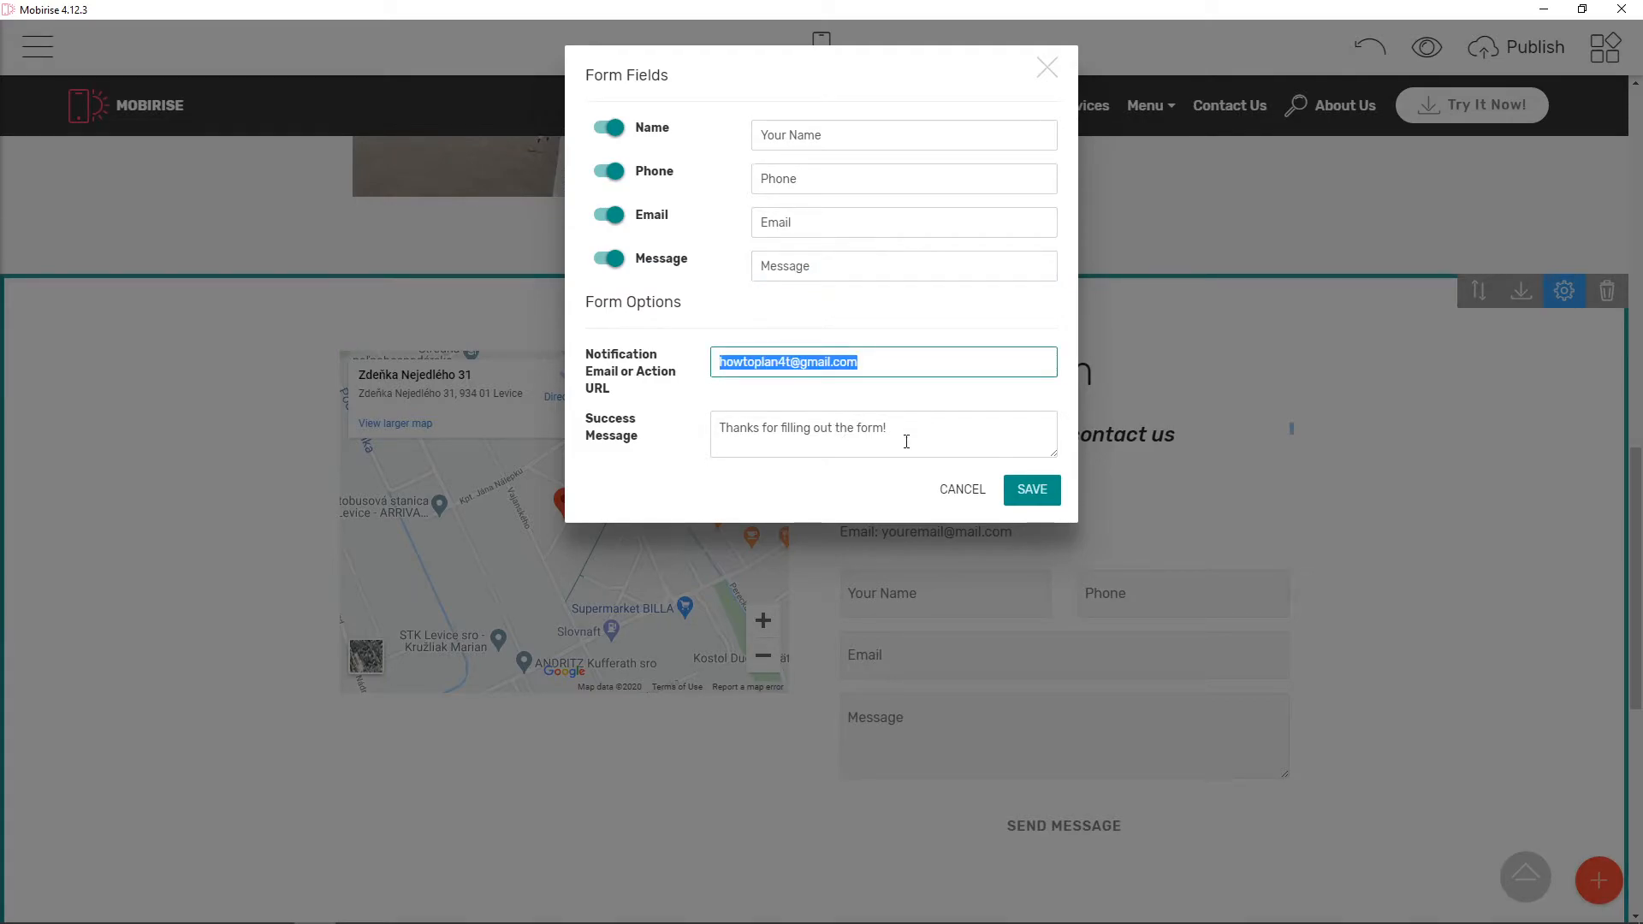
click(1030, 489)
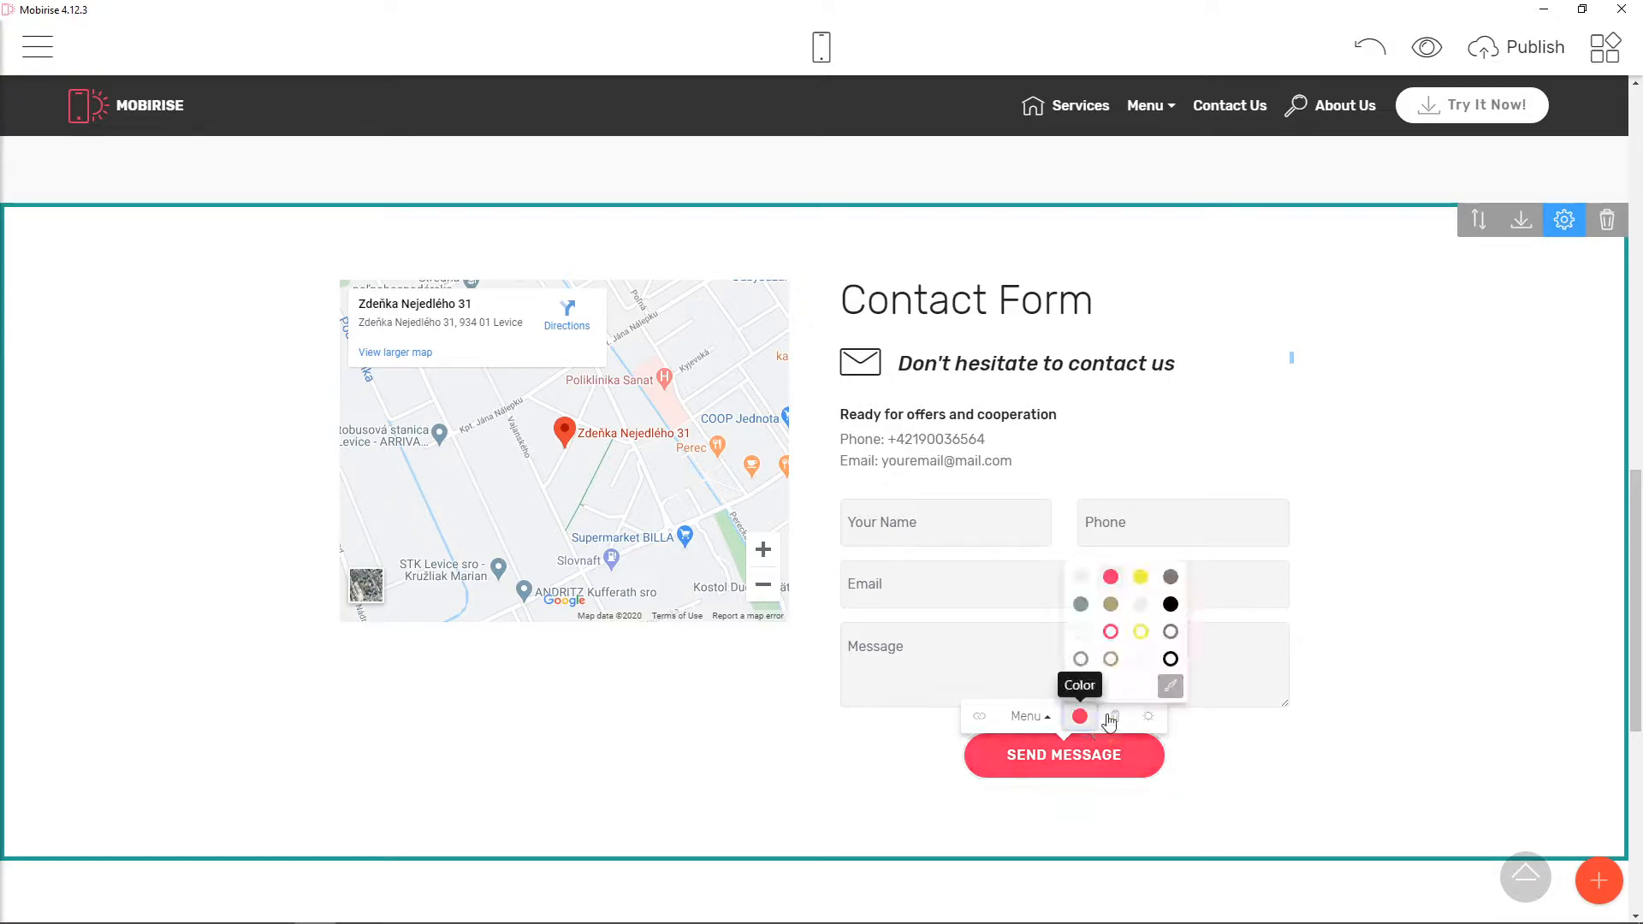
- Change the Site Styles Buttons and Links colour to a darker red
click(1564, 219)
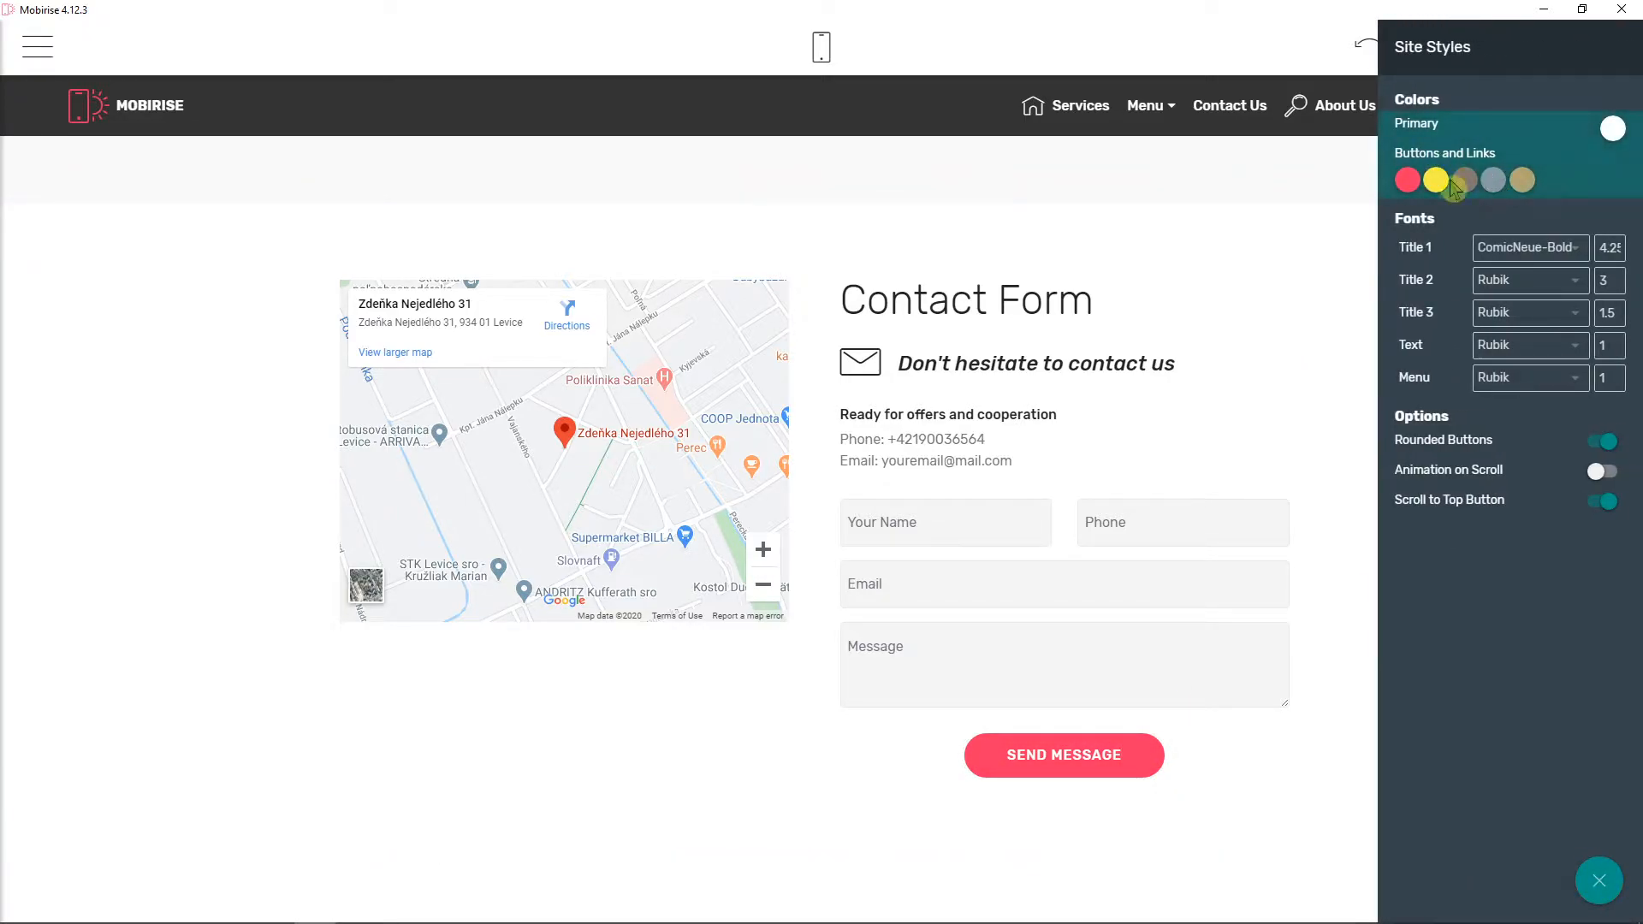
click(1434, 180)
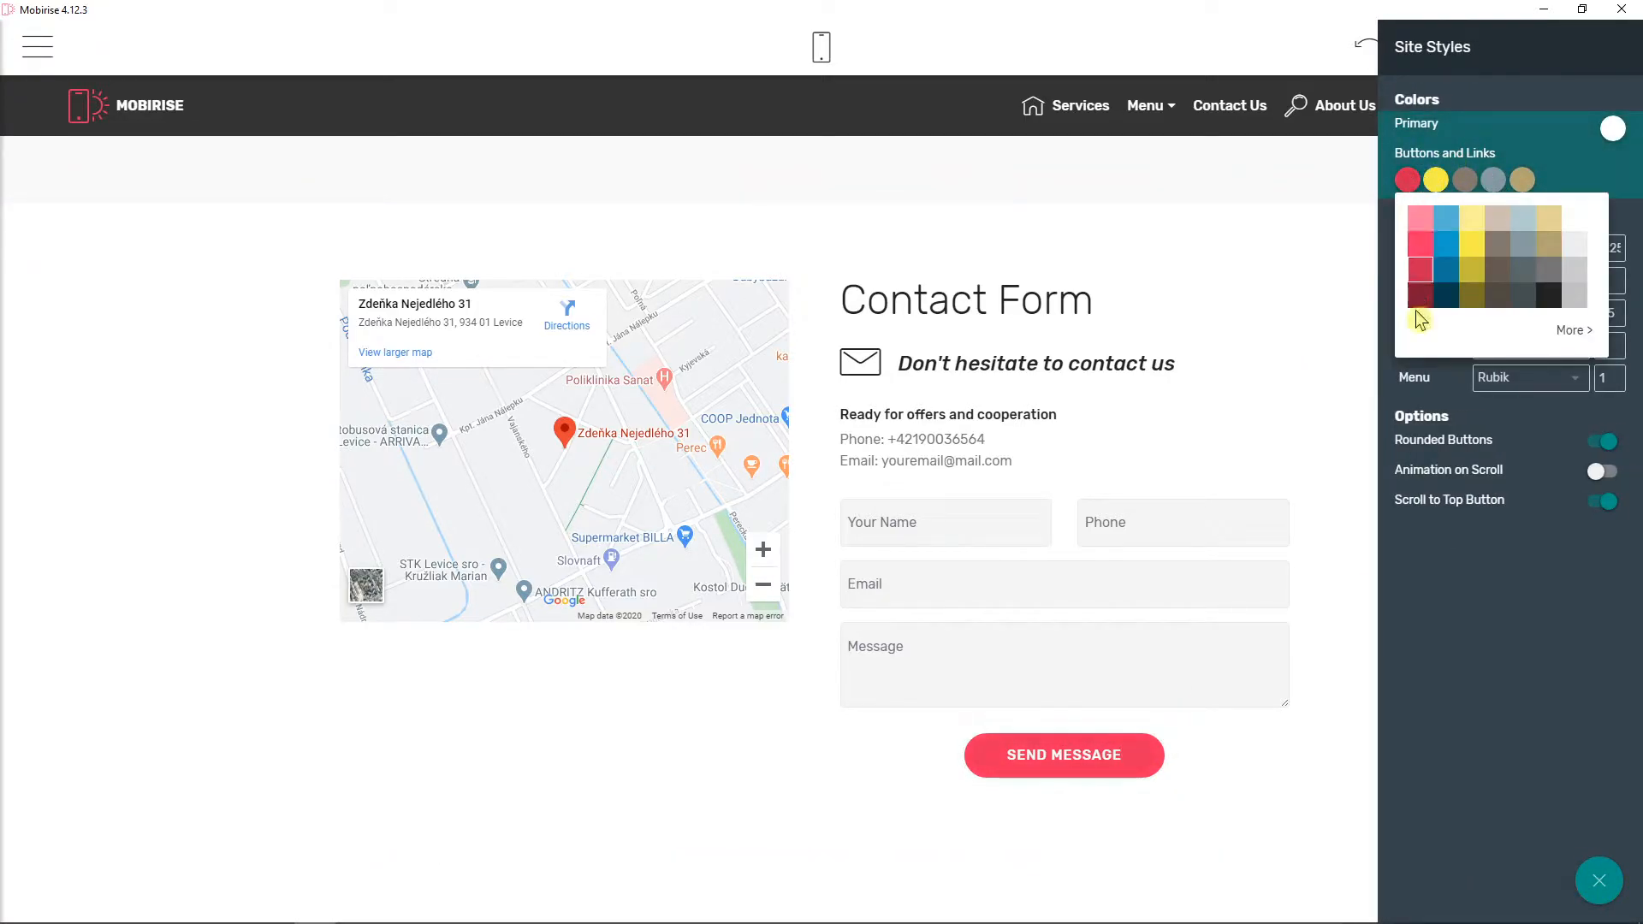
click(1418, 299)
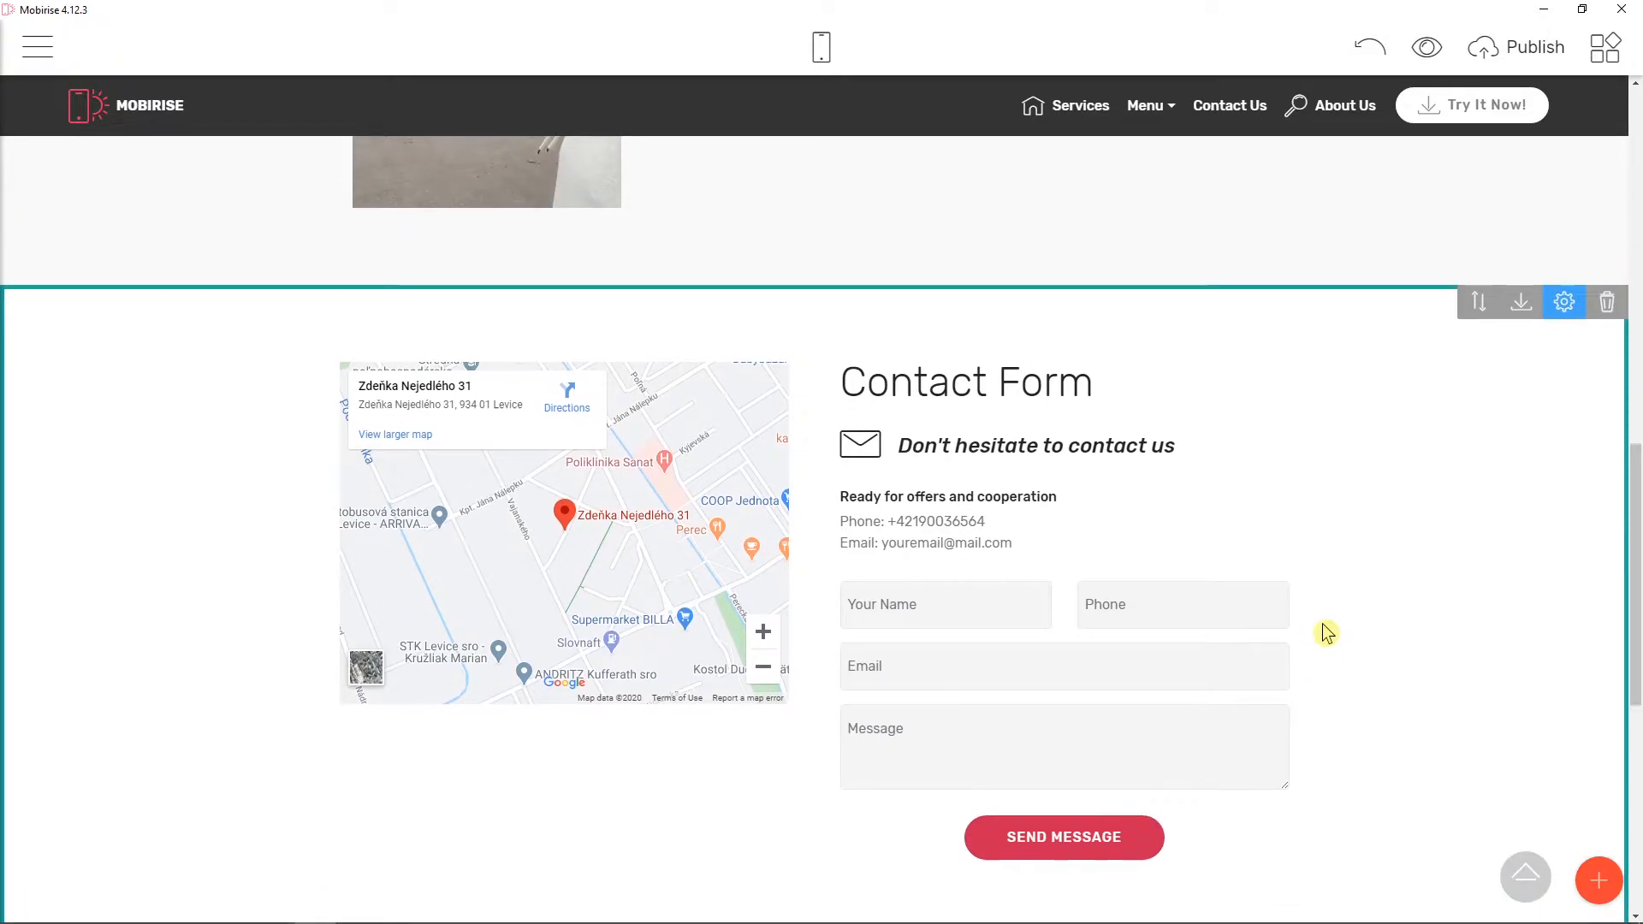
- Link the header's Contact Us item to the Form 4-l block on the Home page
scroll(down, 3)
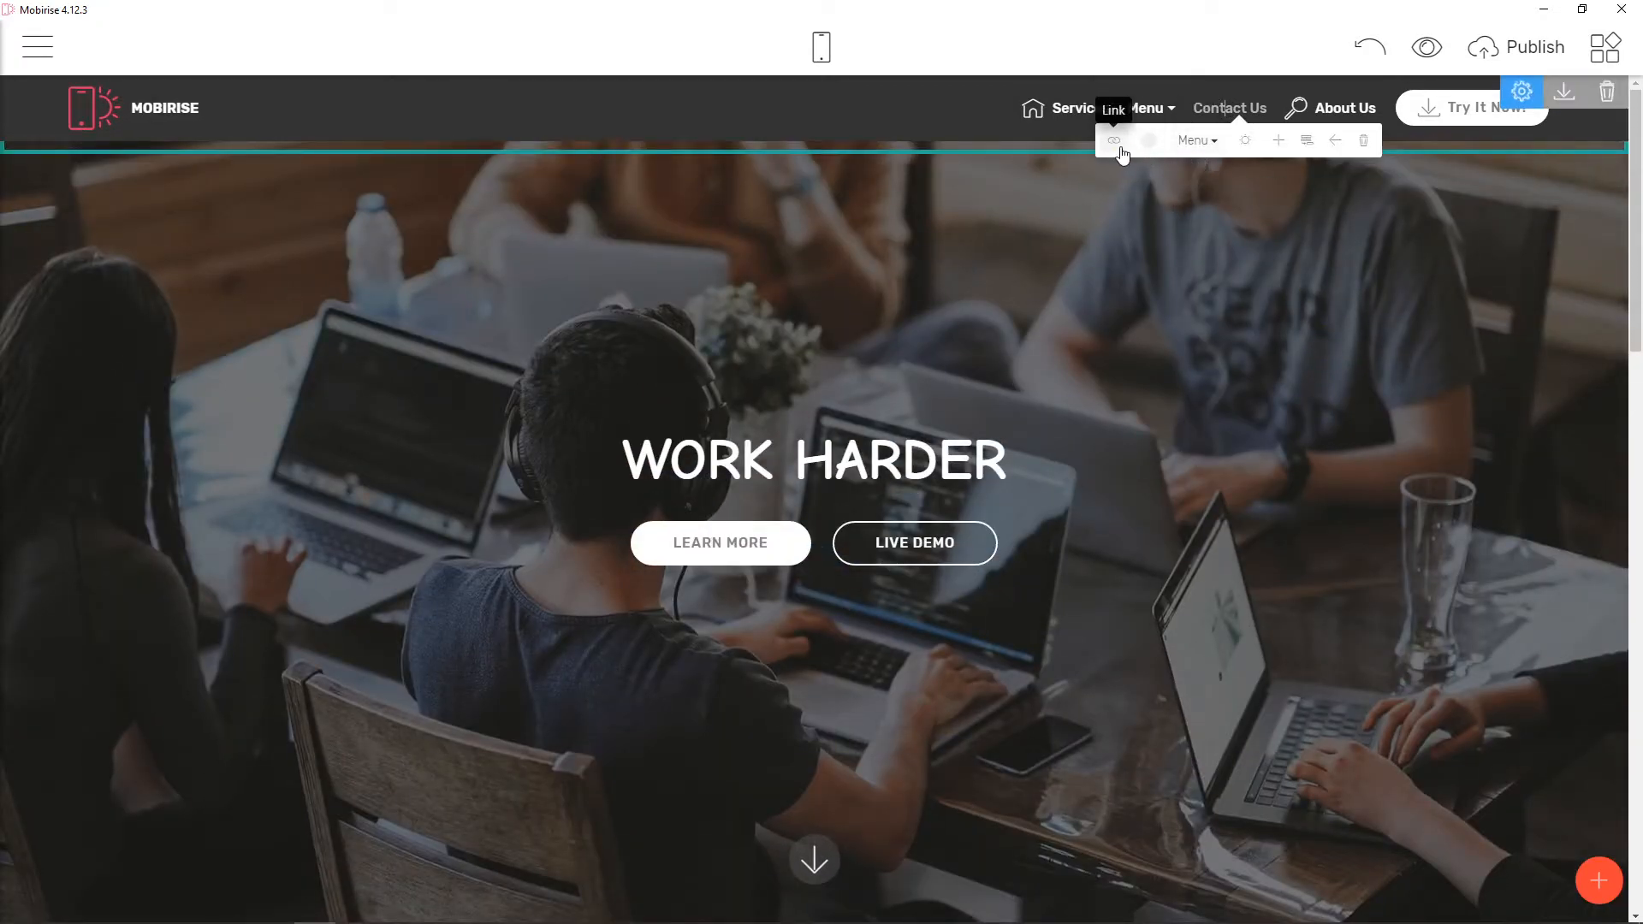
click(1113, 141)
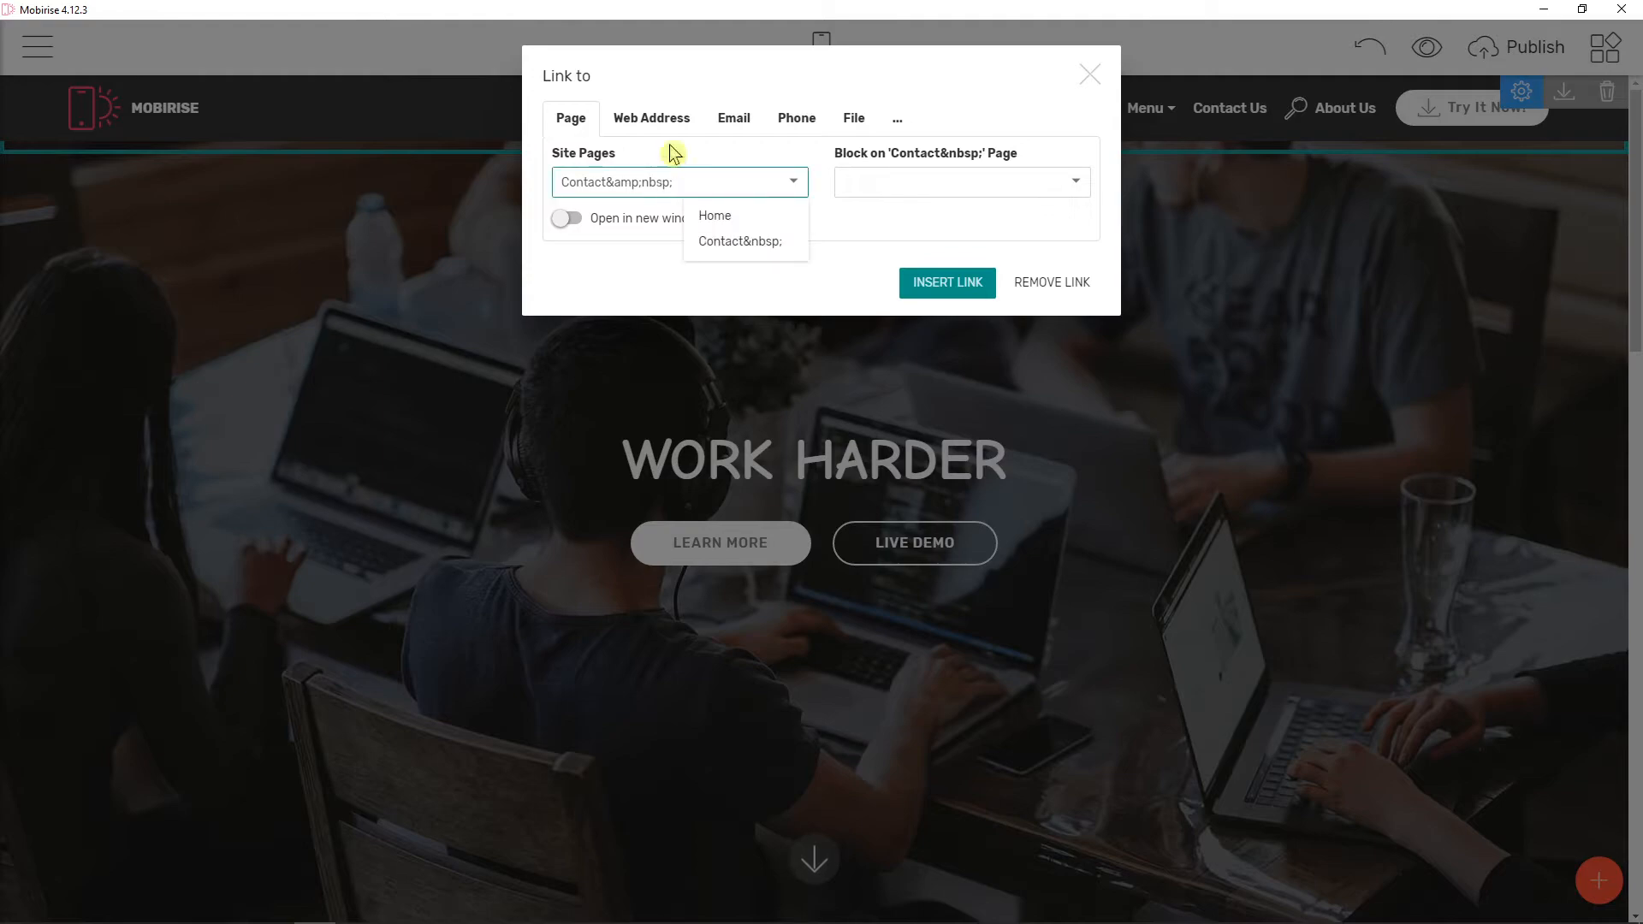
click(570, 120)
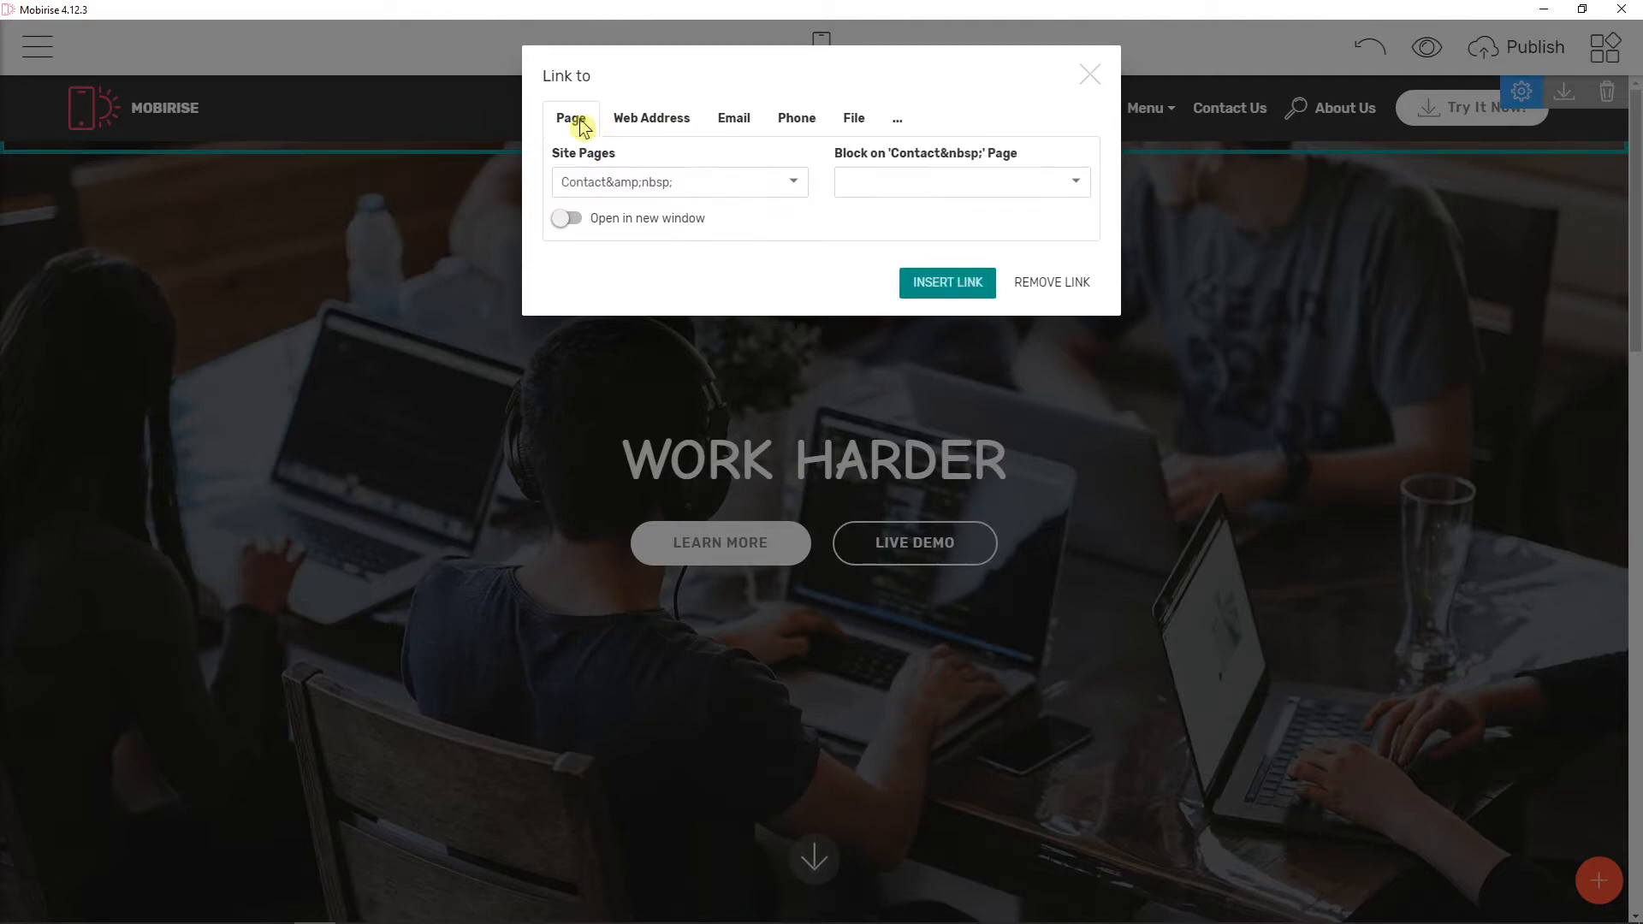
click(962, 181)
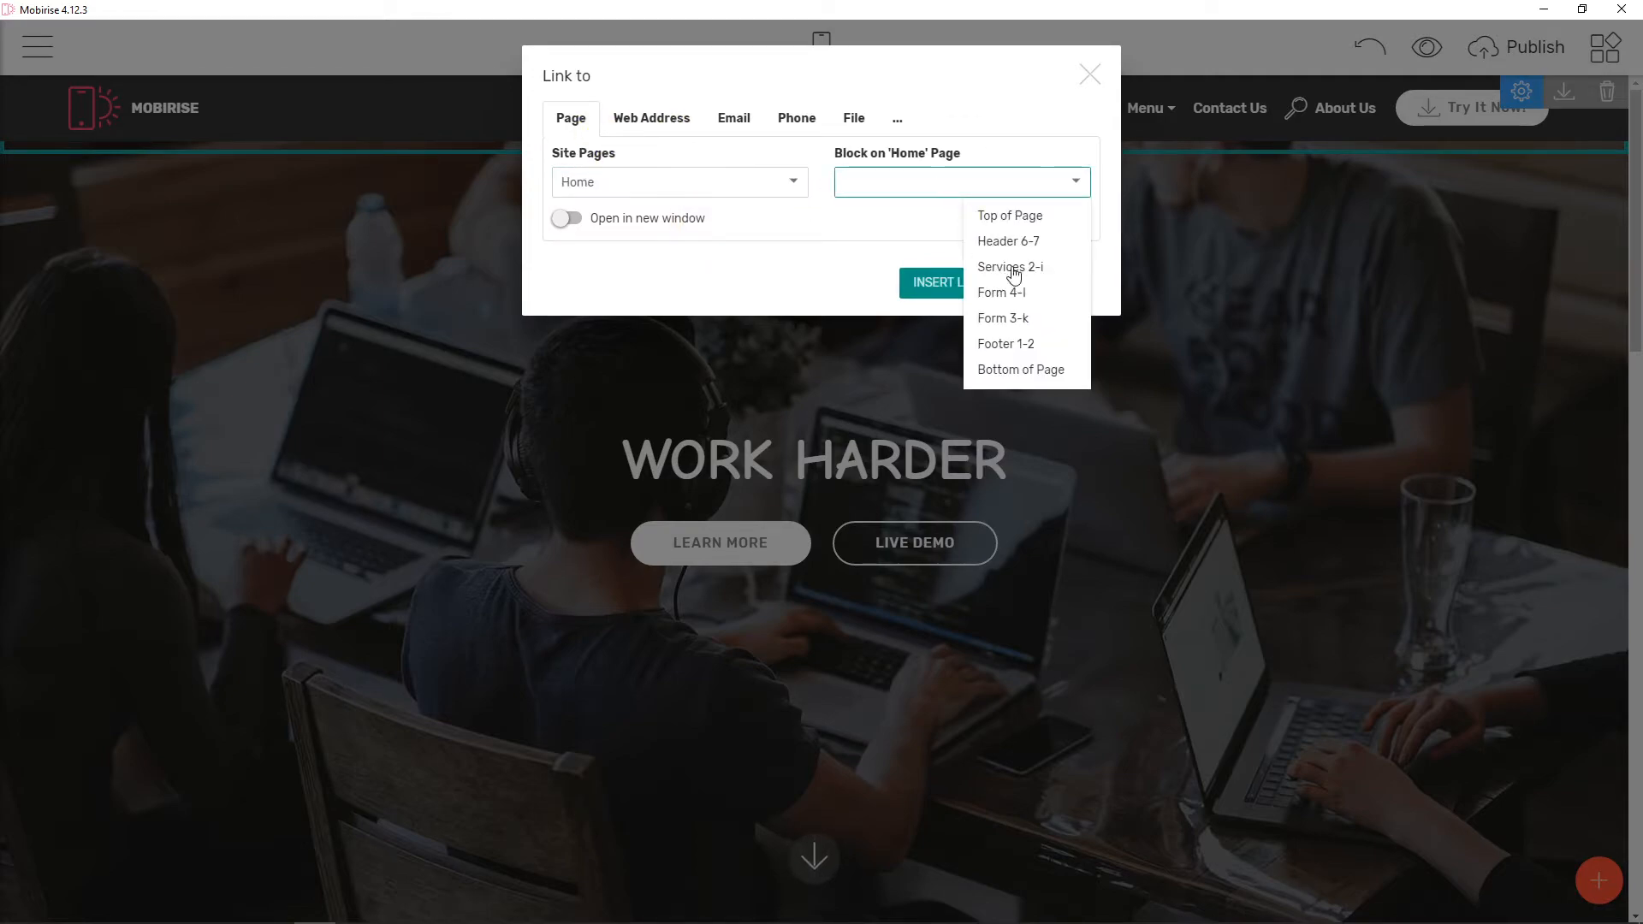
mouse_move(1022, 315)
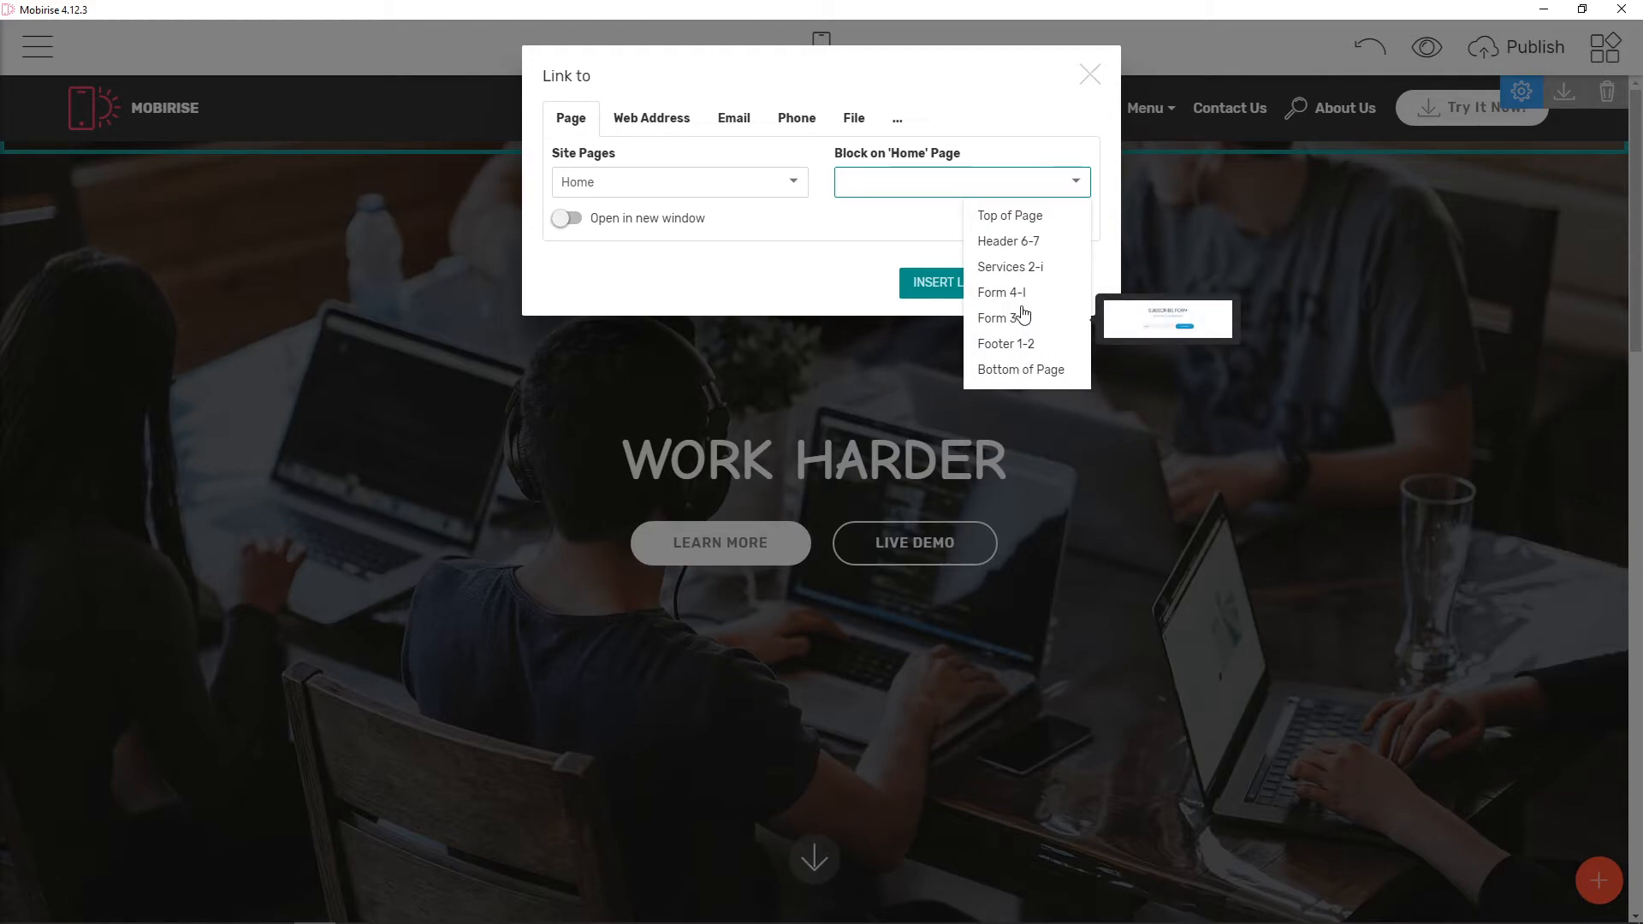
click(1001, 291)
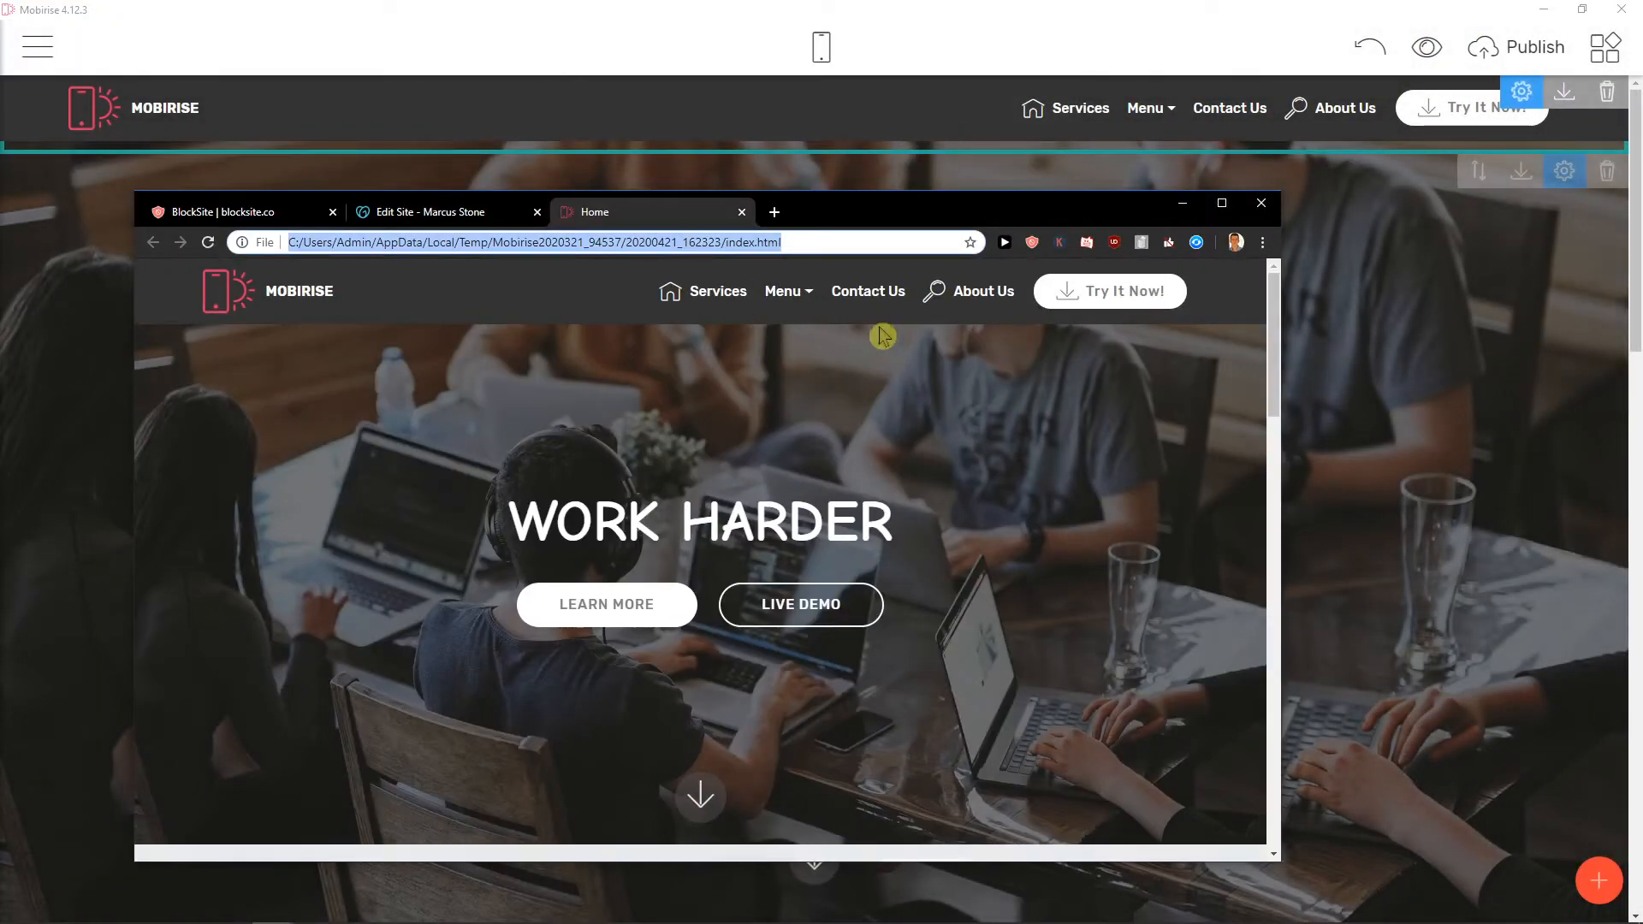
scroll(down, 3)
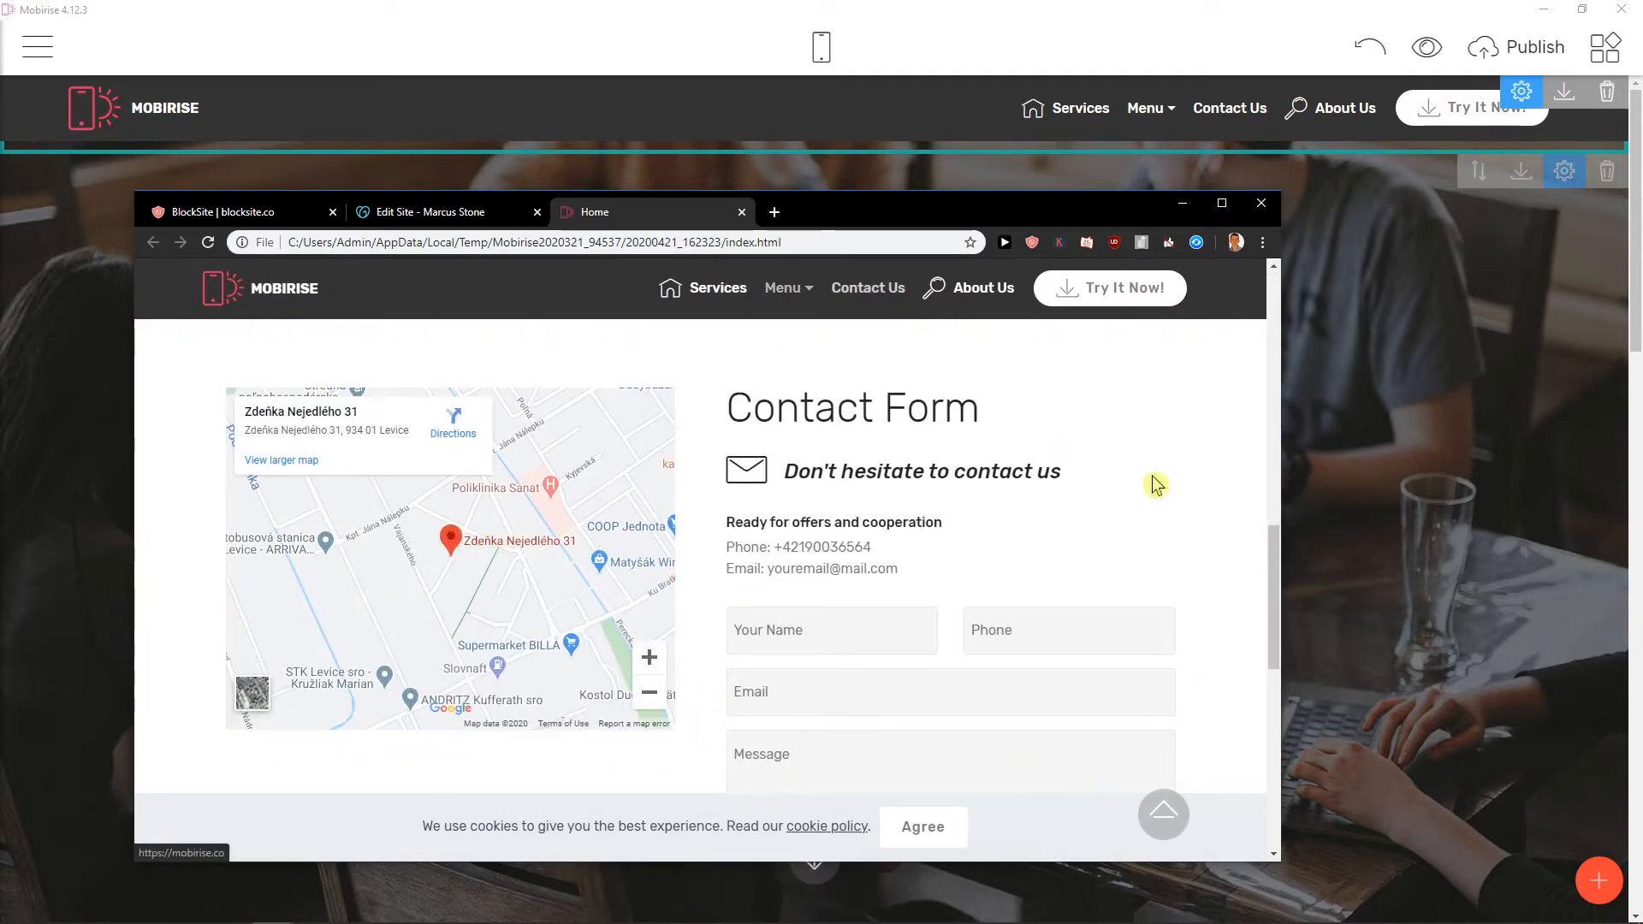
scroll(down, 3)
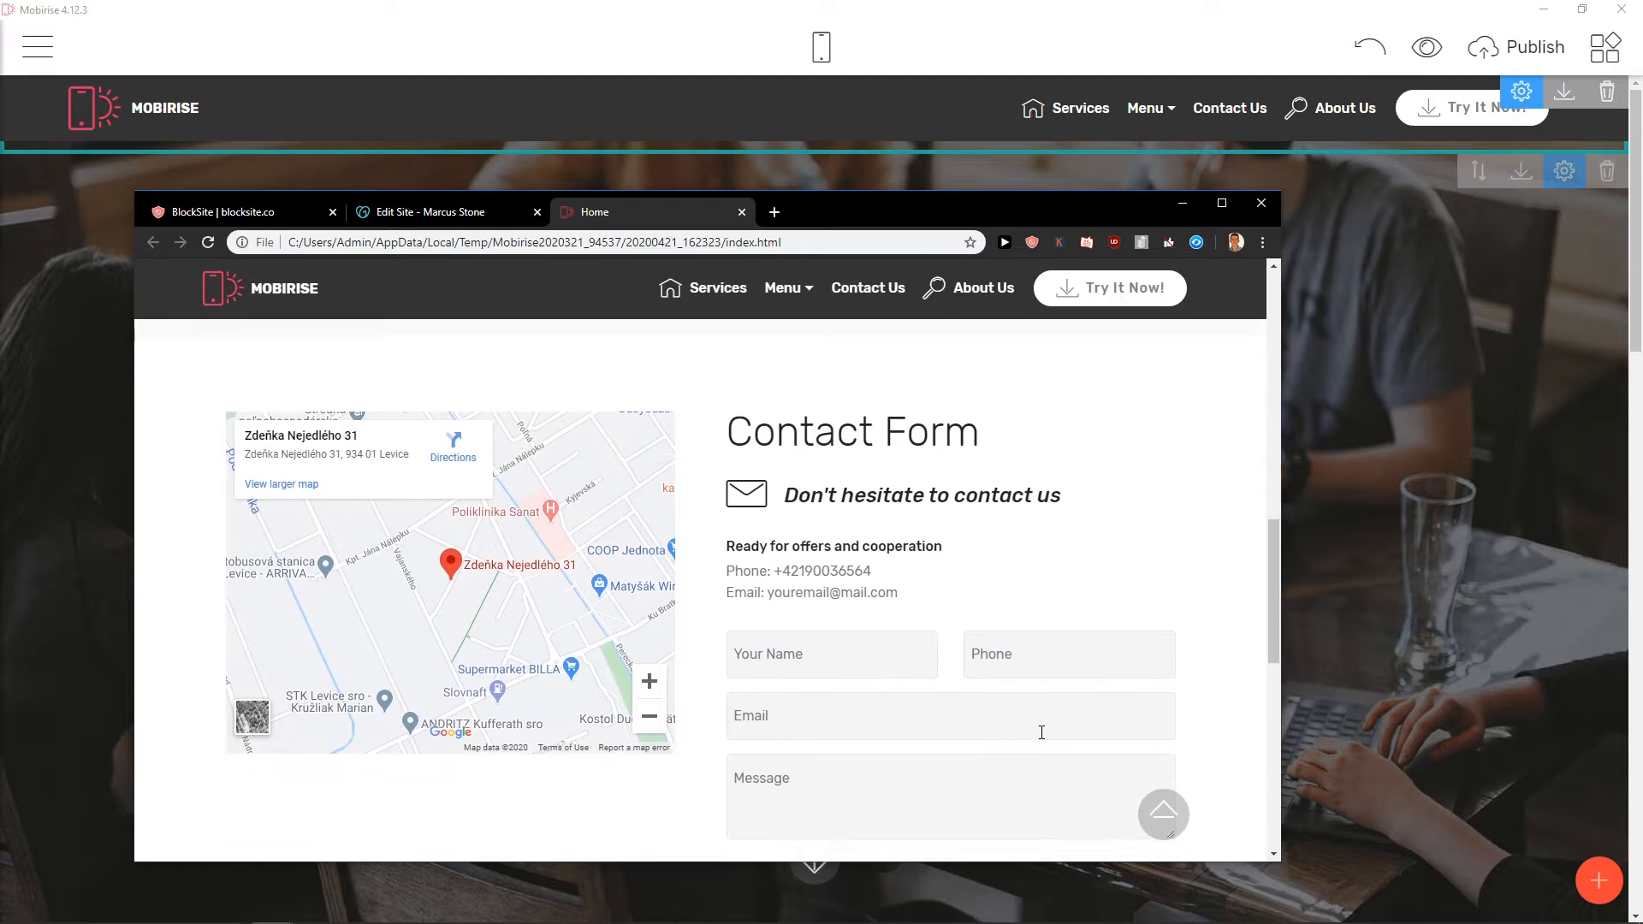
scroll(down, 3)
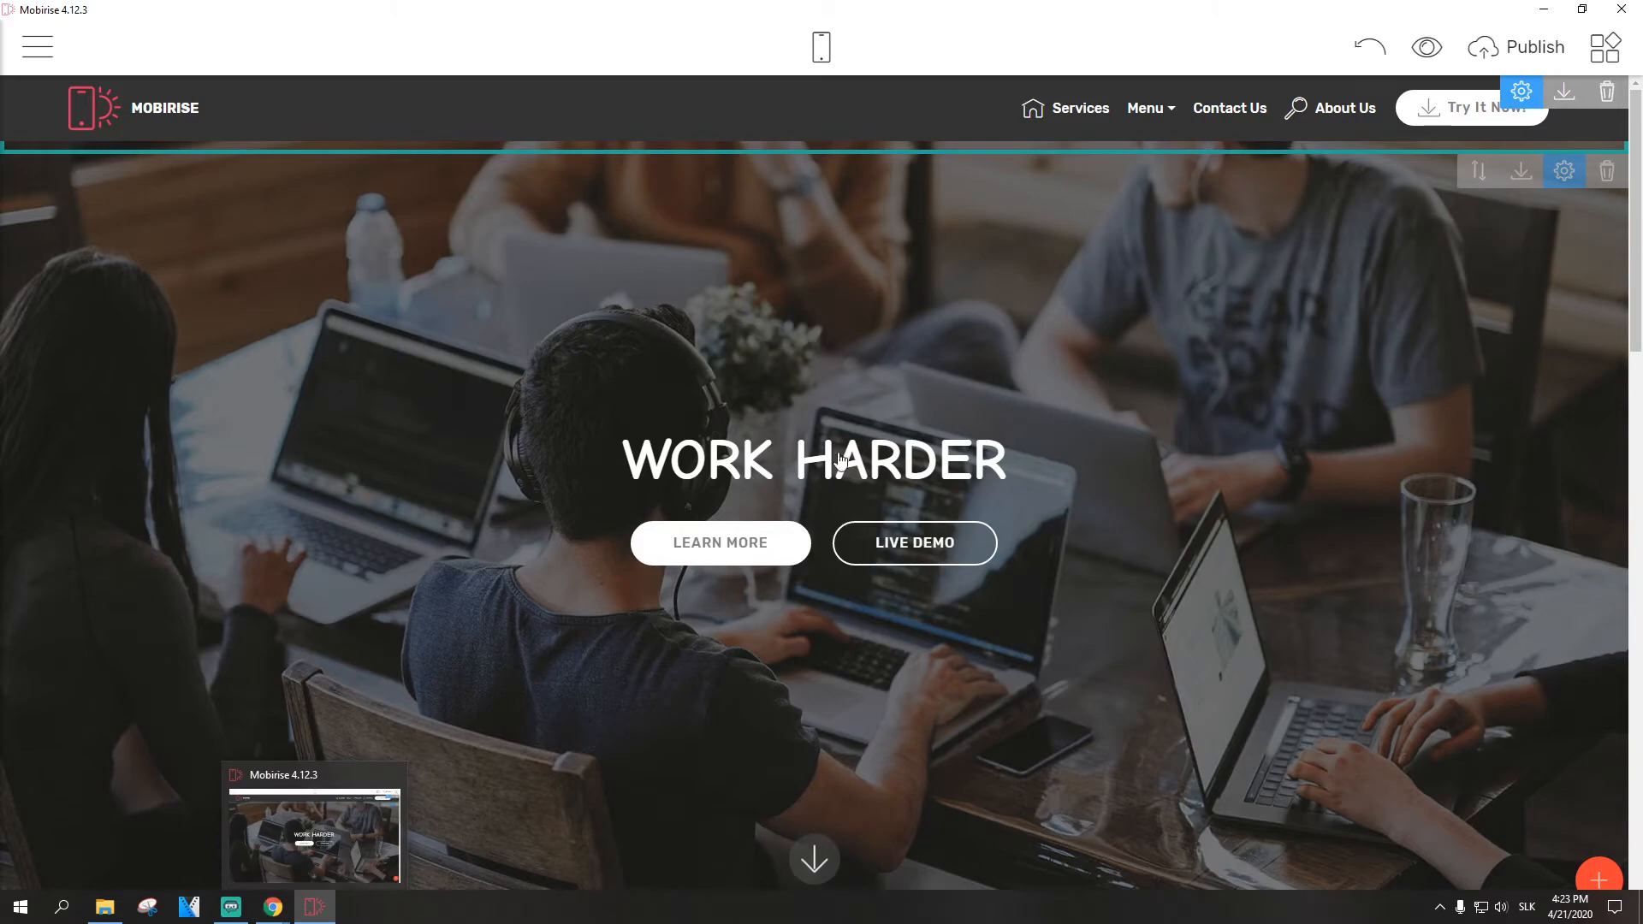
- Switch to the Contact page via the Pages list and scroll its Our Contacts section
click(38, 44)
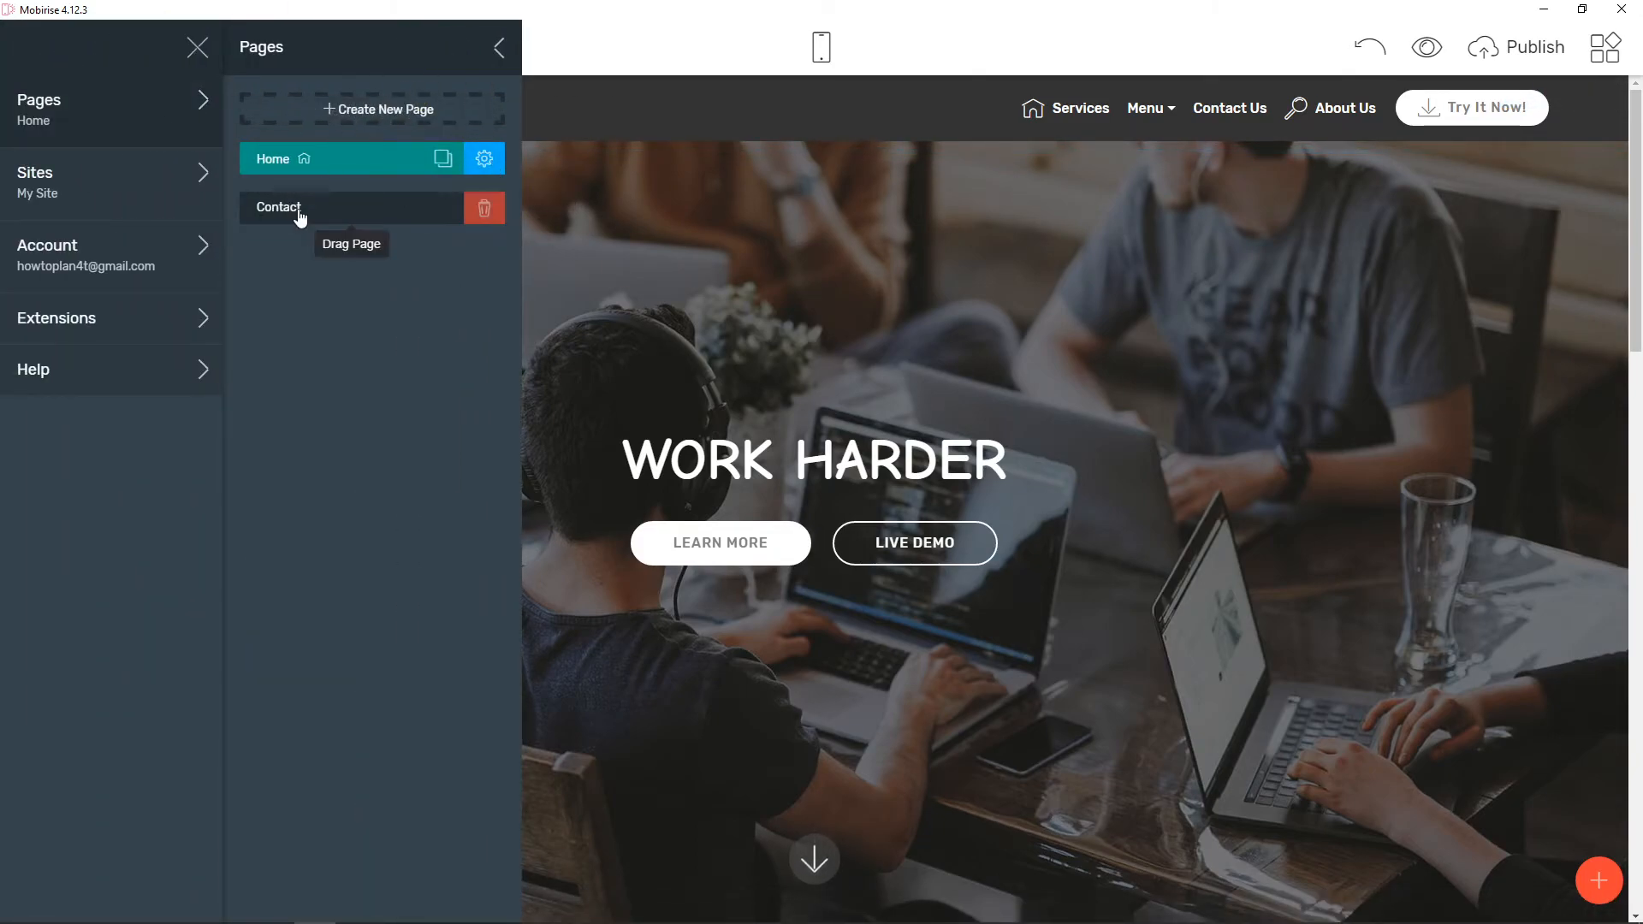
click(278, 207)
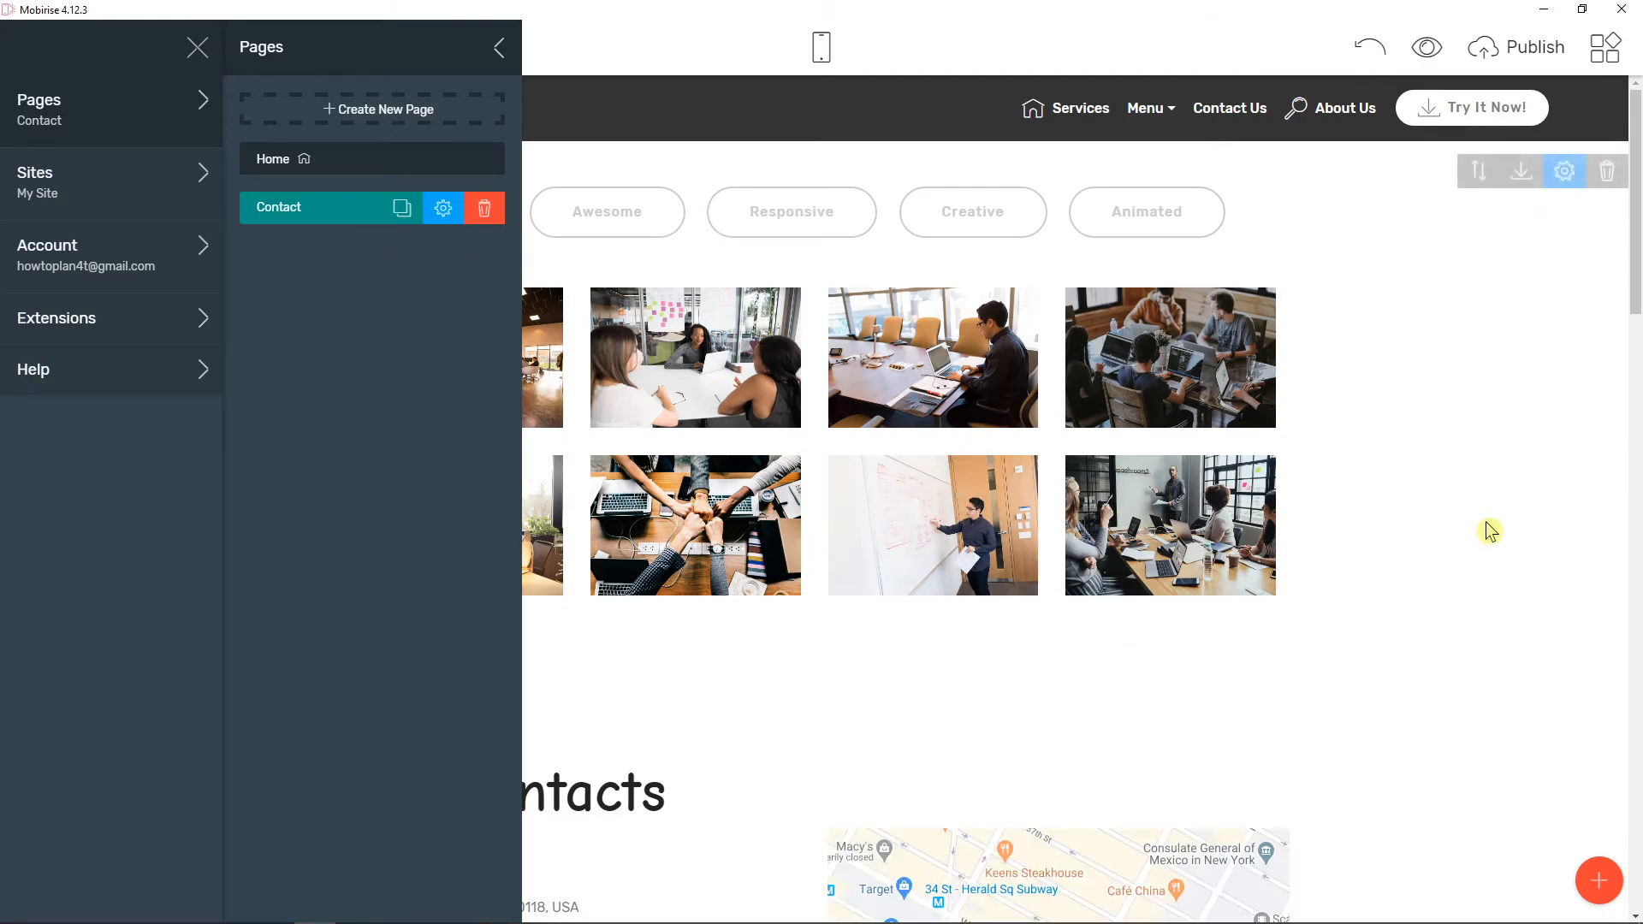
click(195, 47)
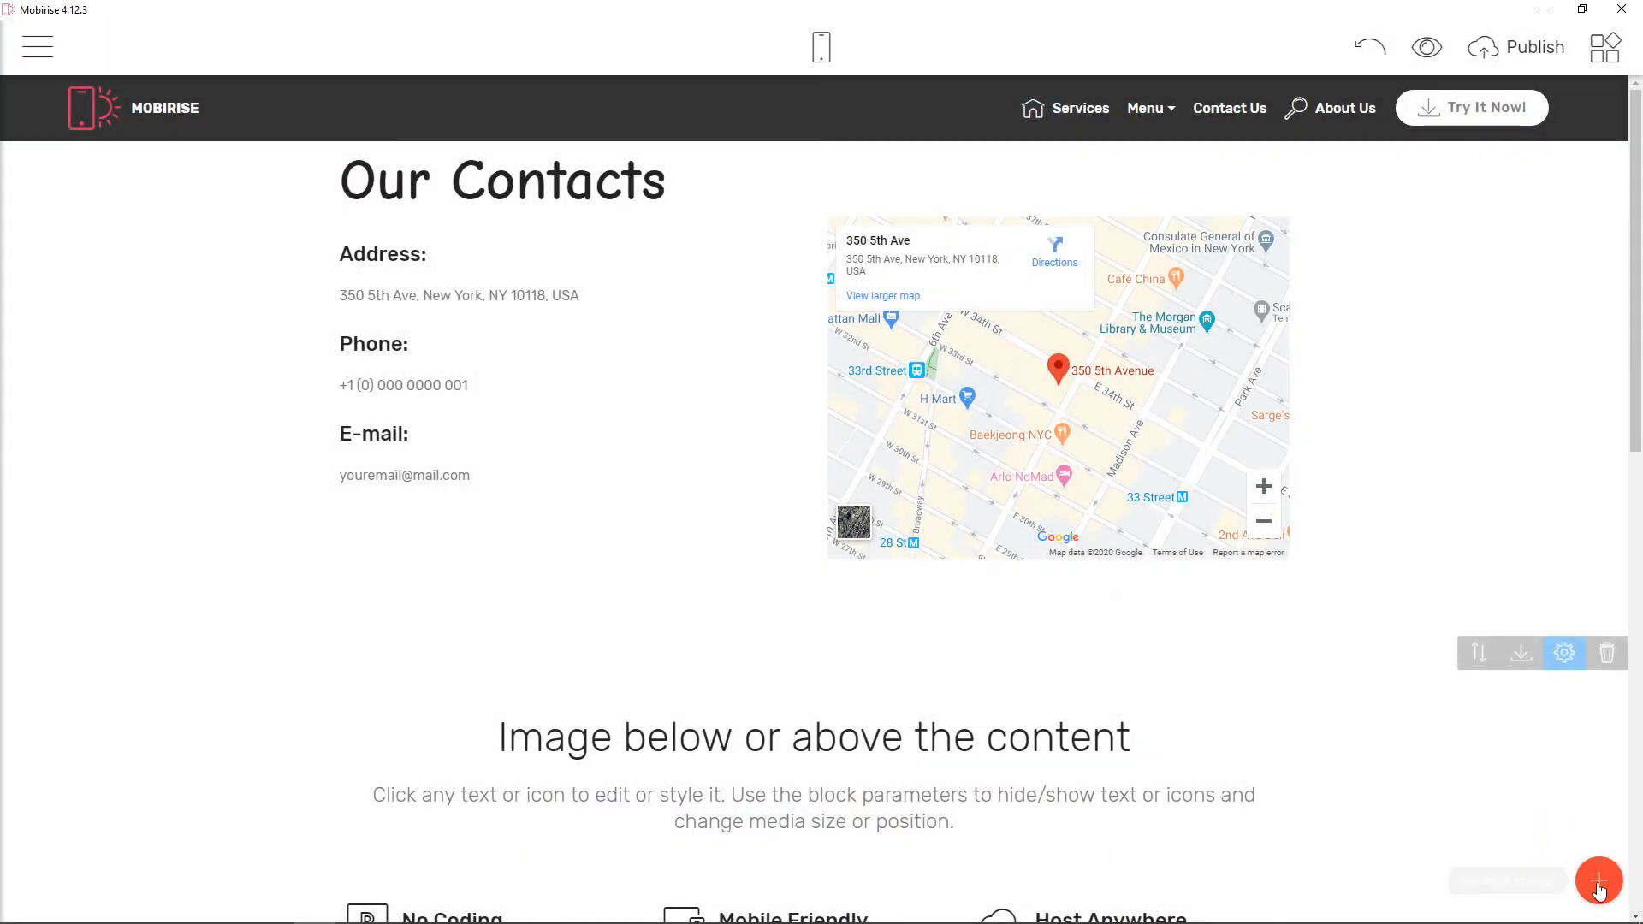
click(1598, 882)
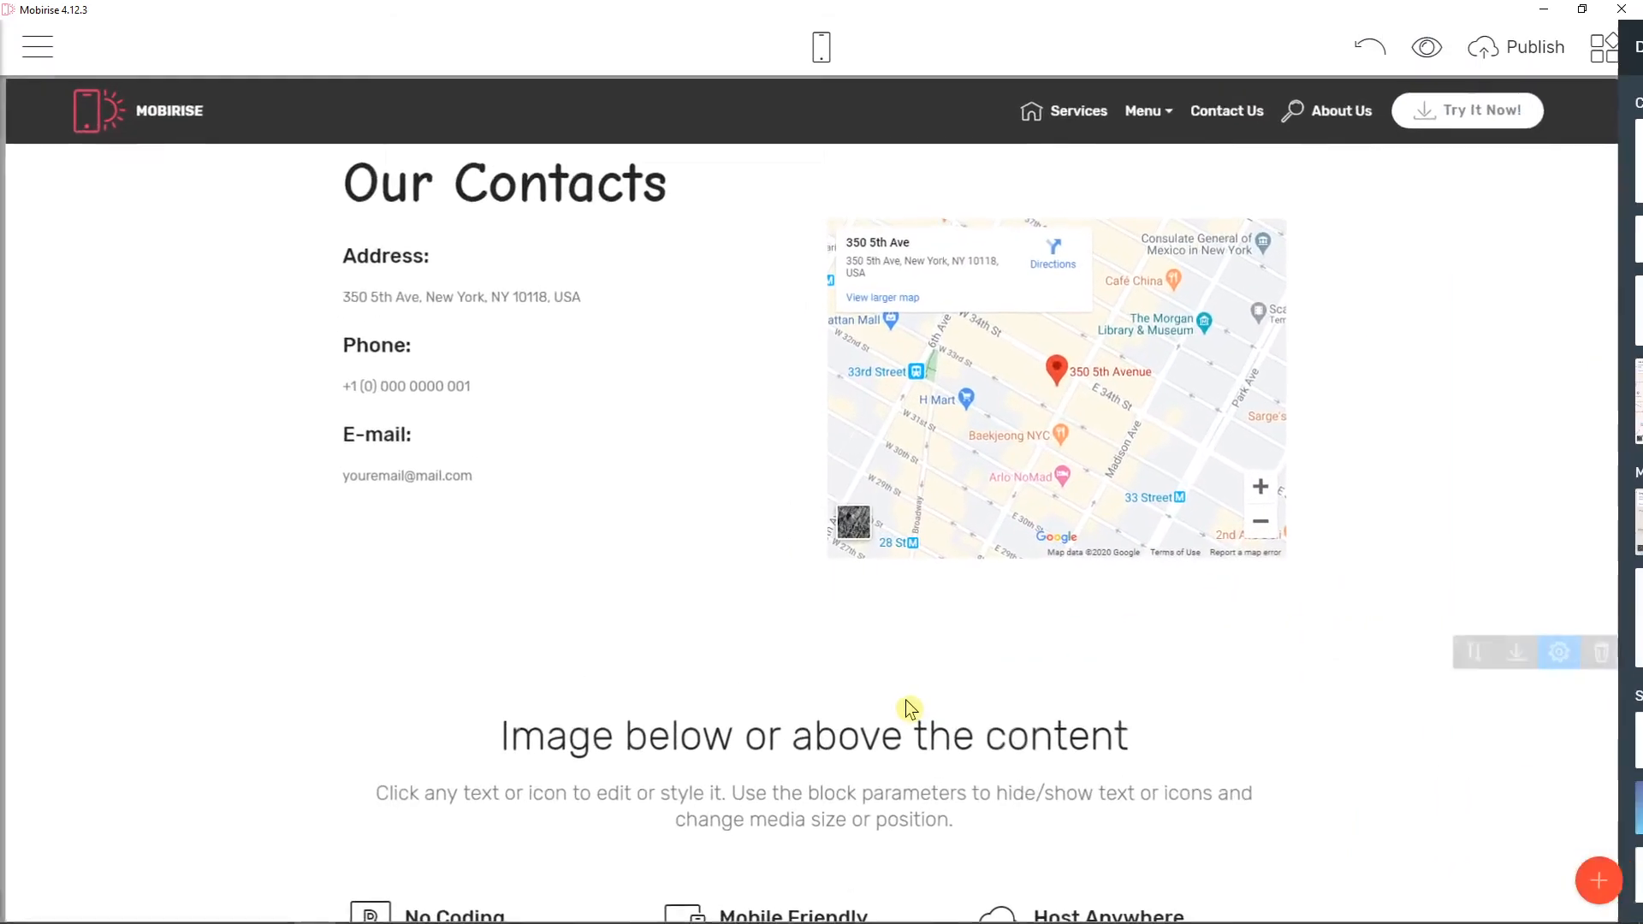
scroll(down, 3)
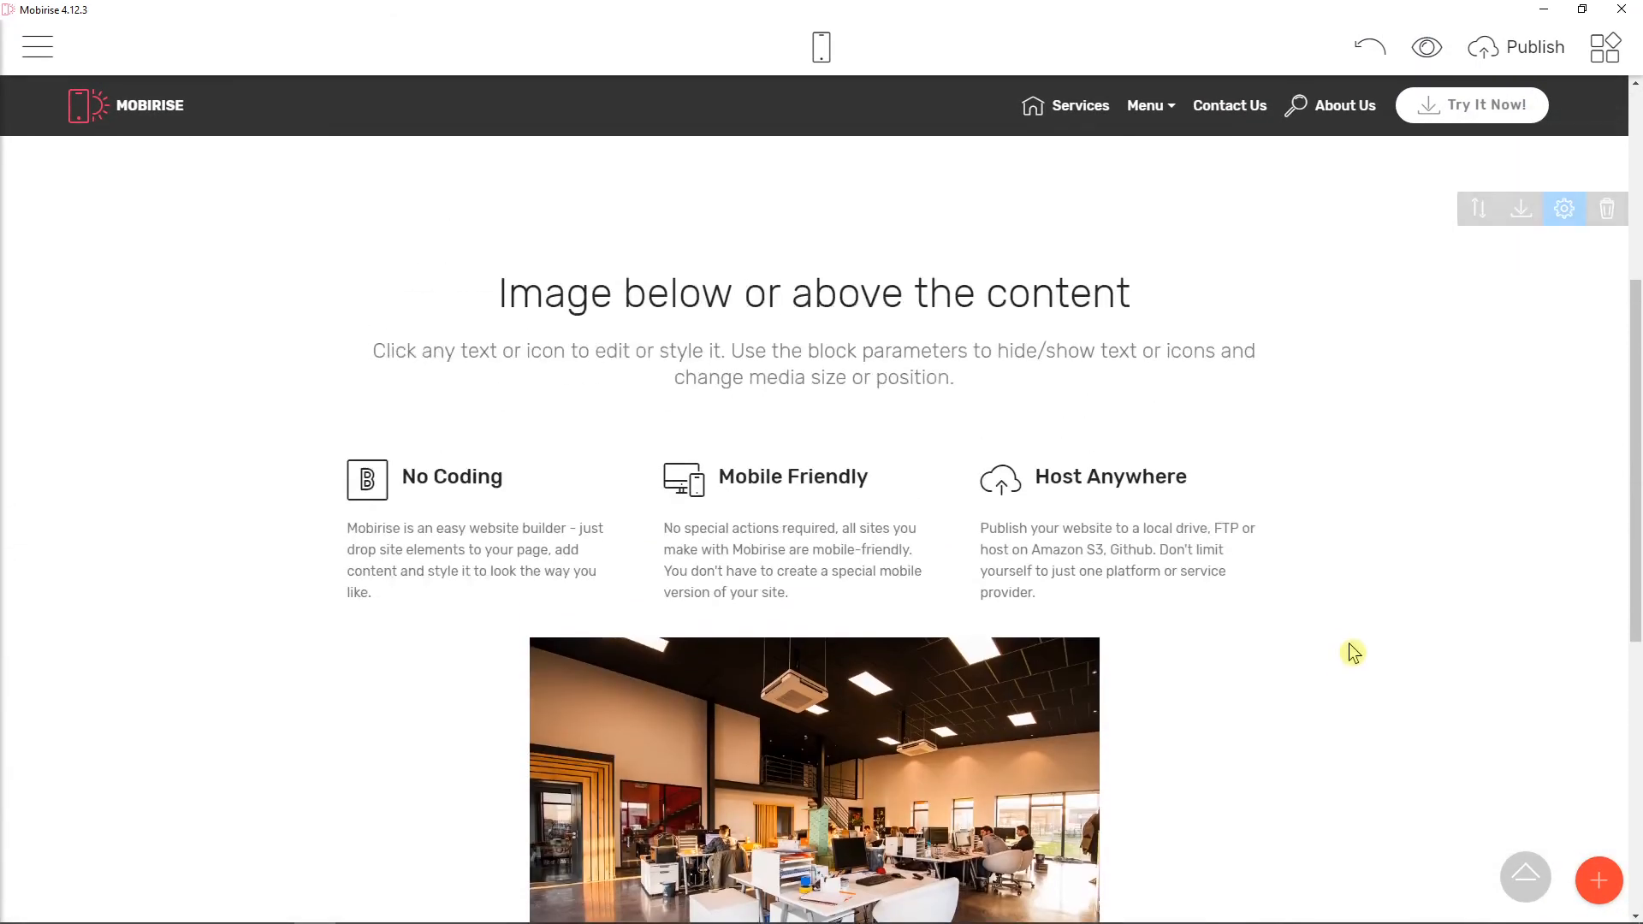
- Return to the Home page via the Pages list and close the sidebar
click(1605, 207)
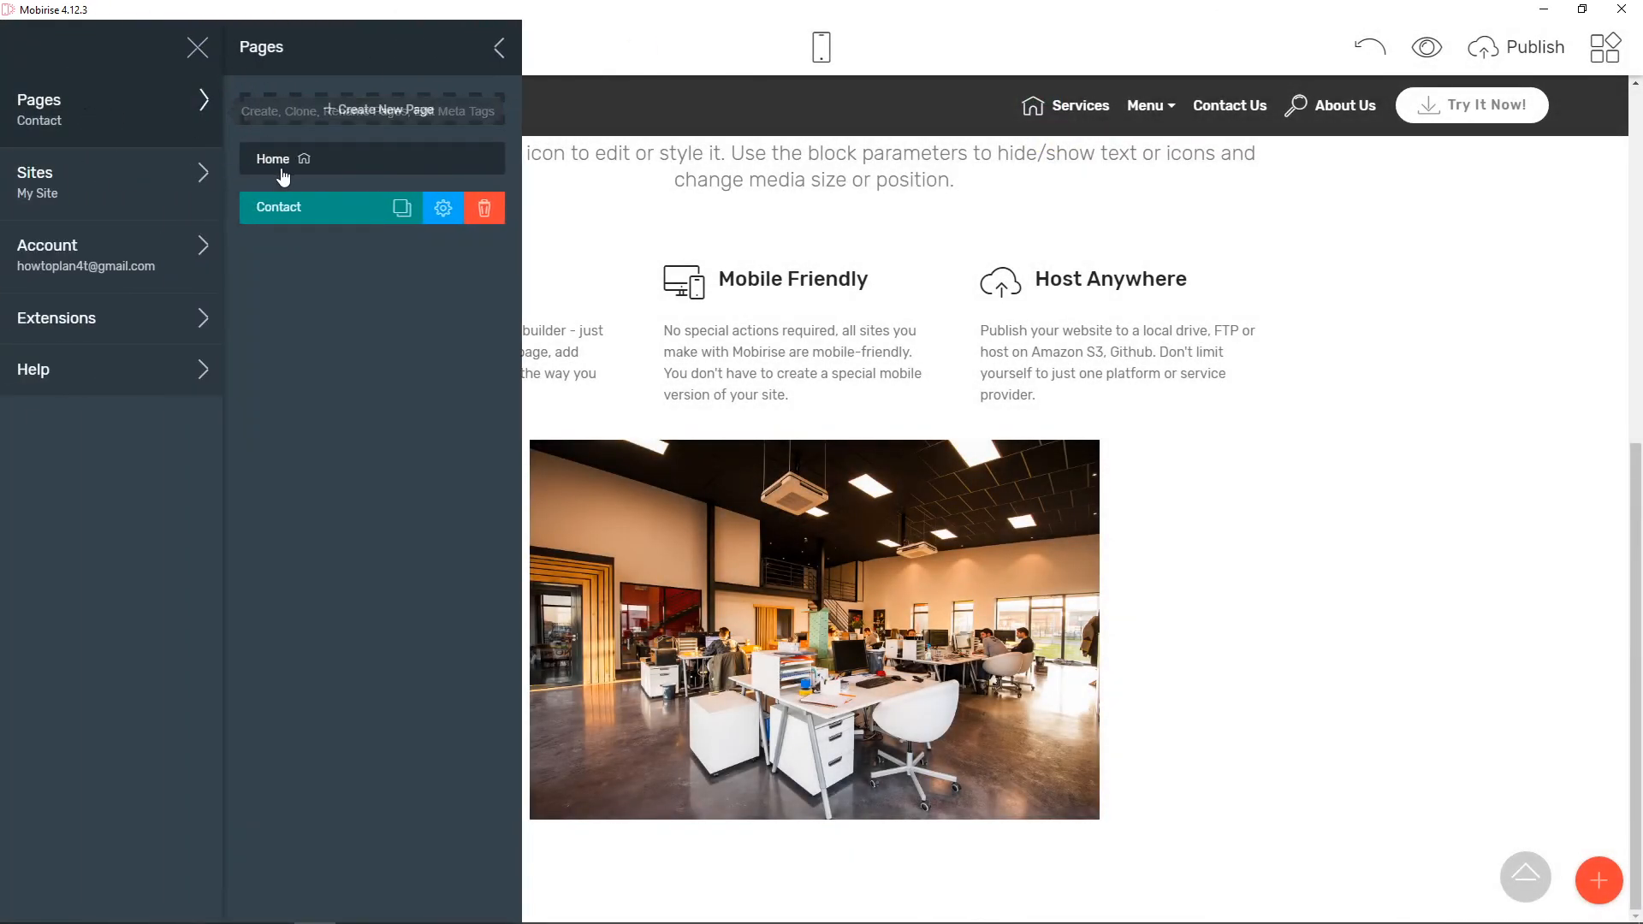
click(274, 158)
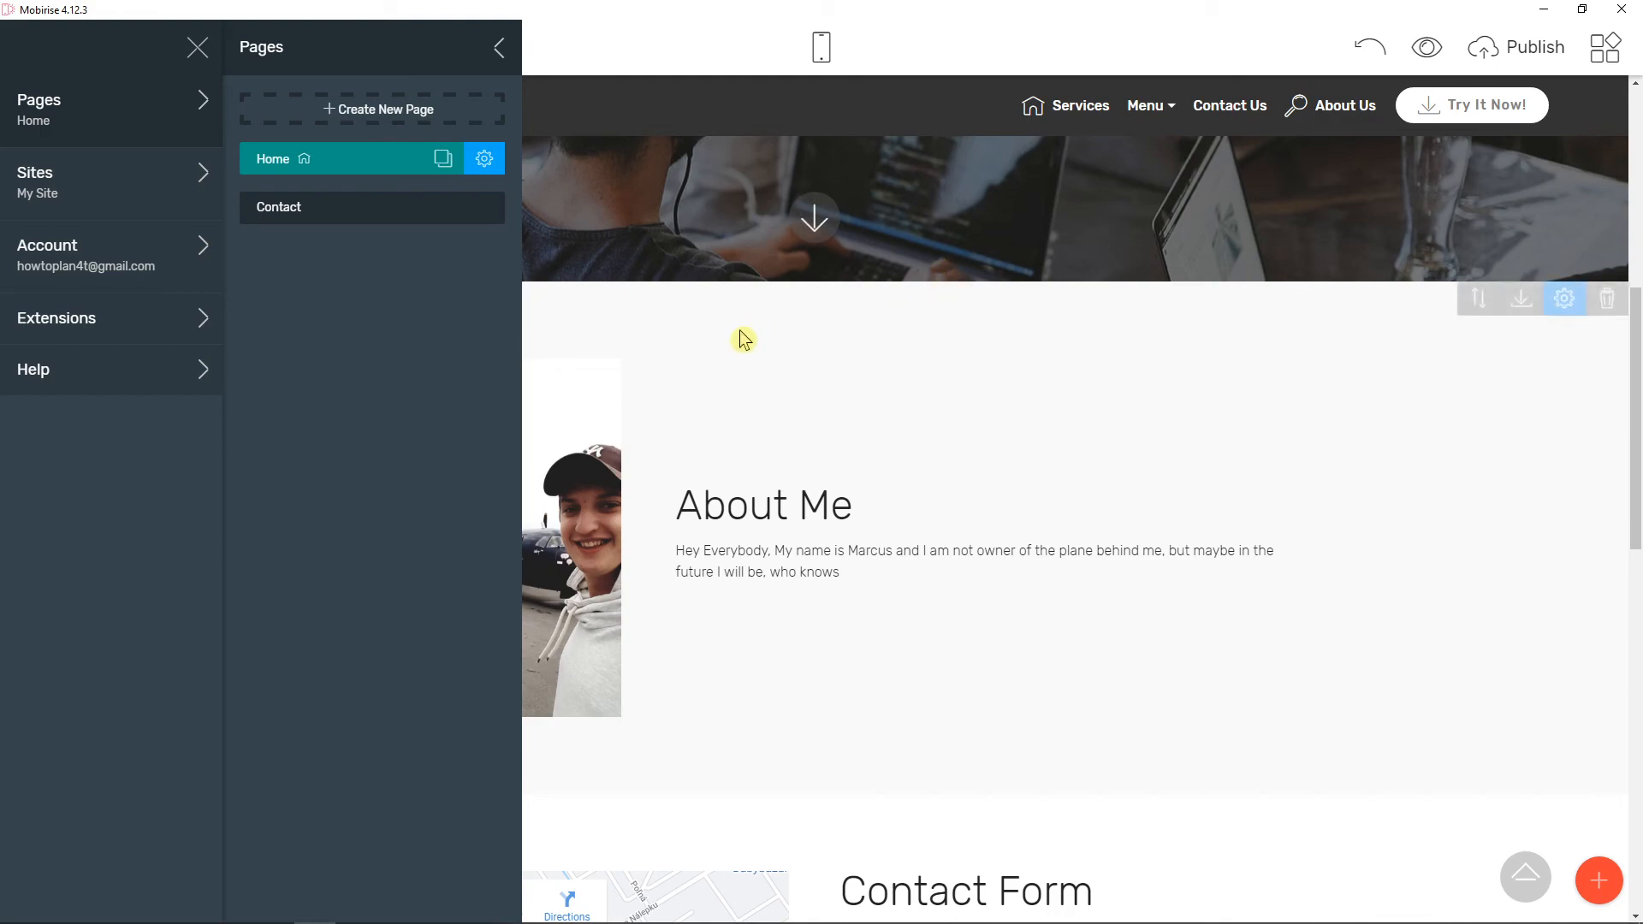
click(195, 48)
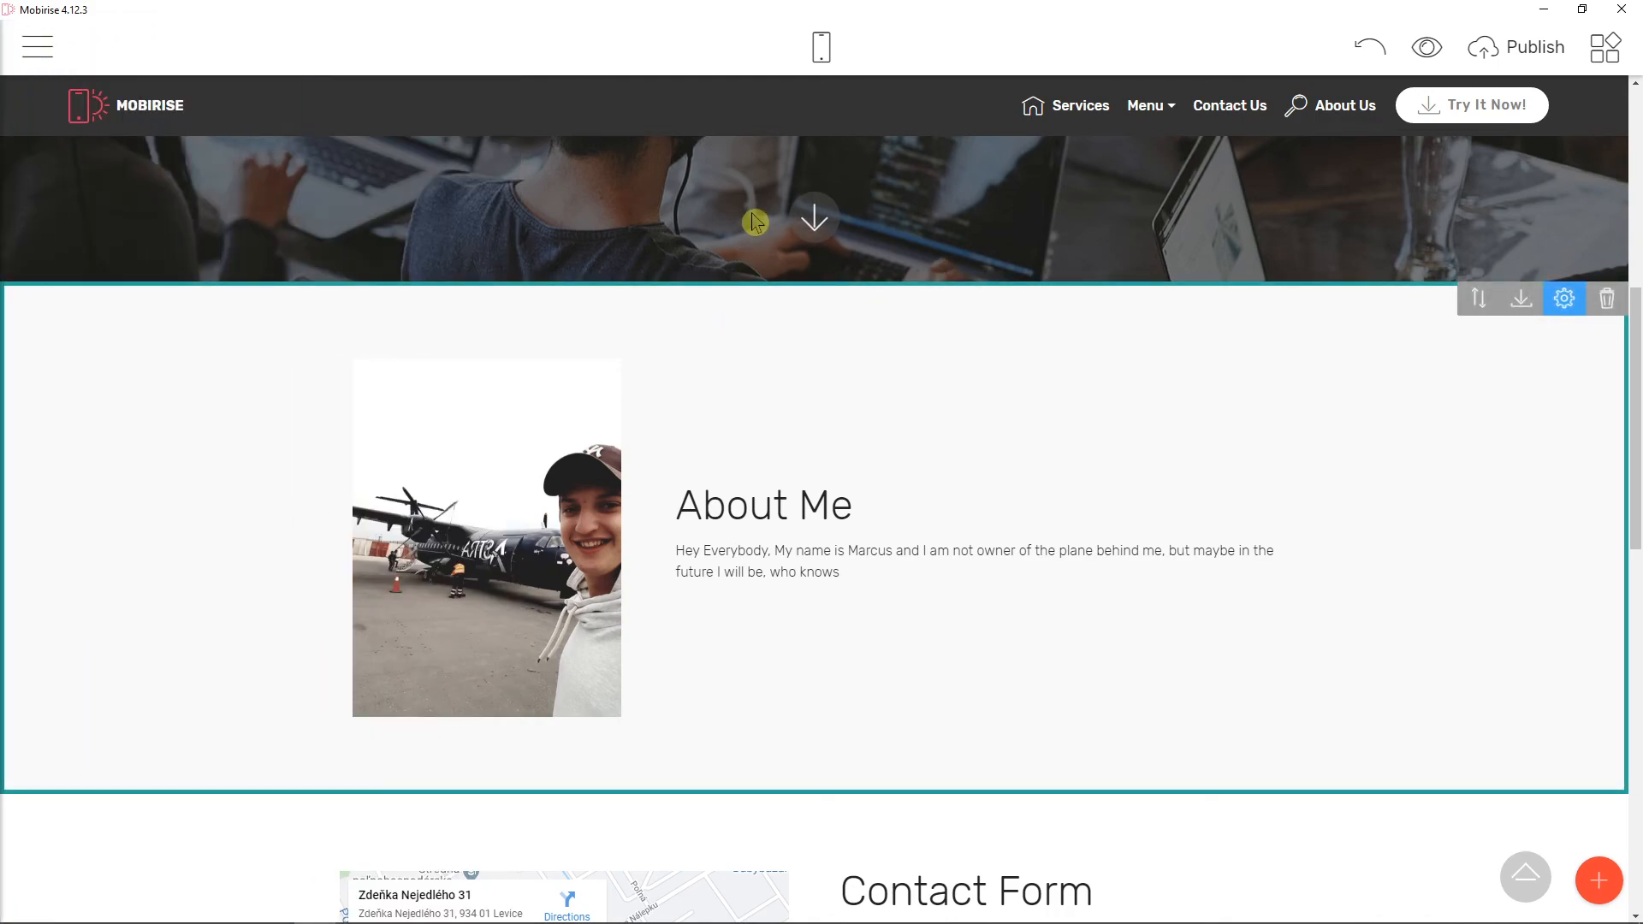